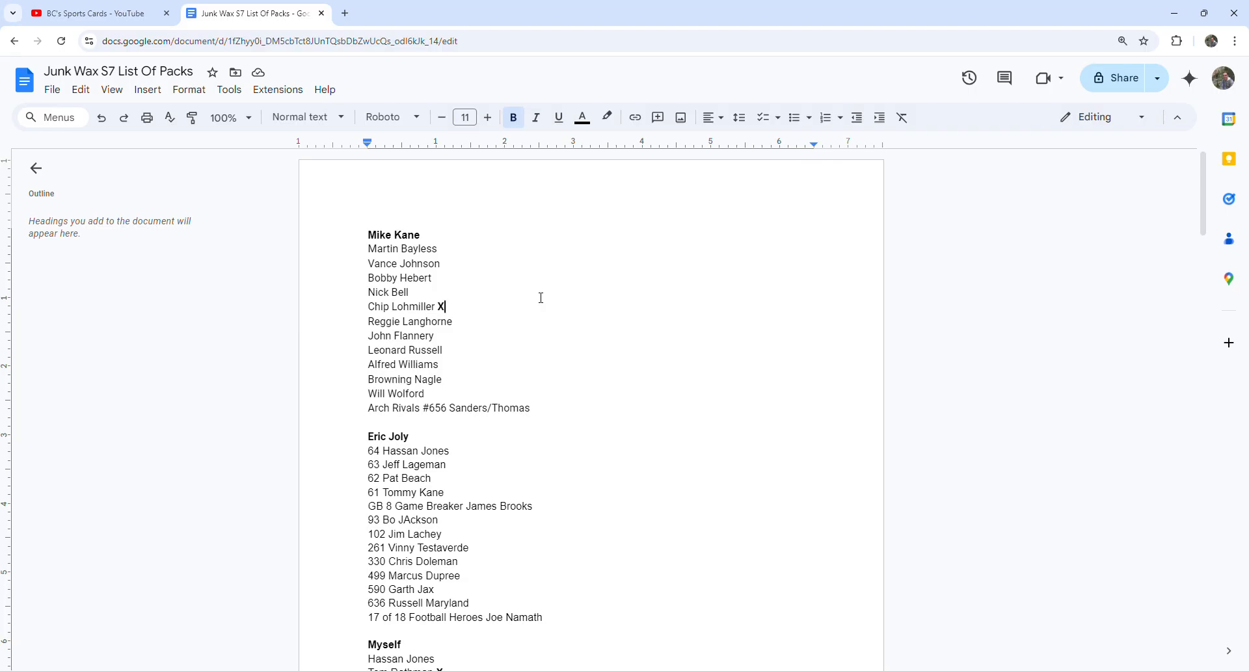
mouse_move(524, 354)
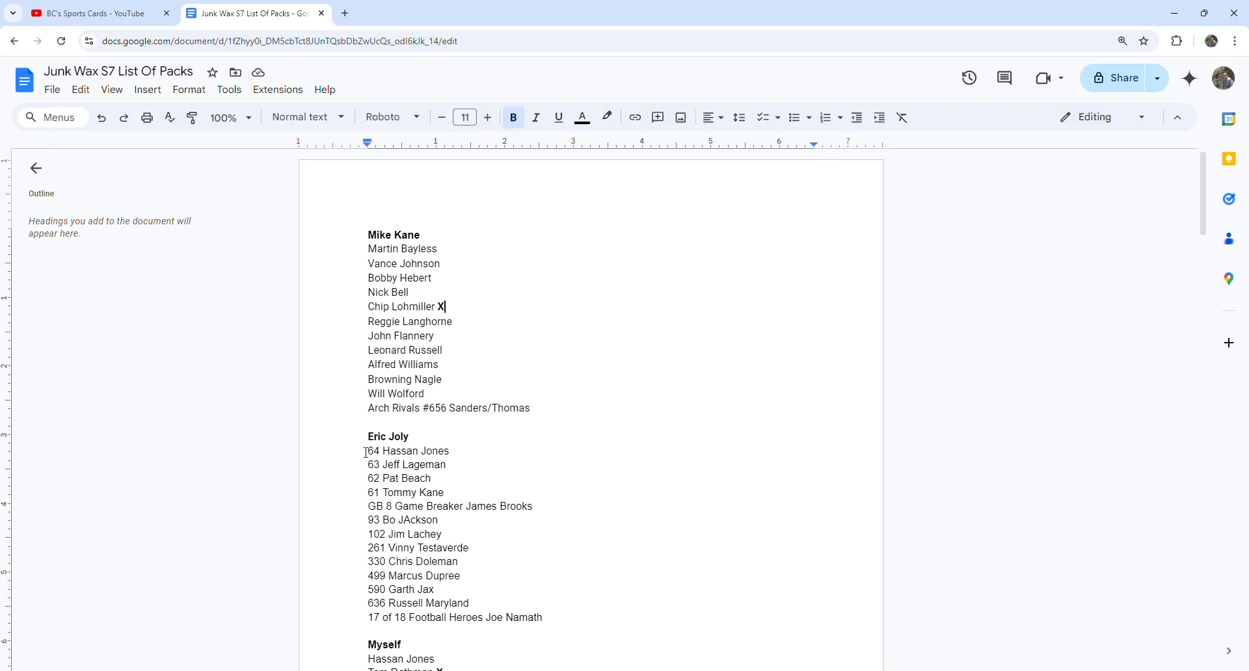
scroll("down", 3)
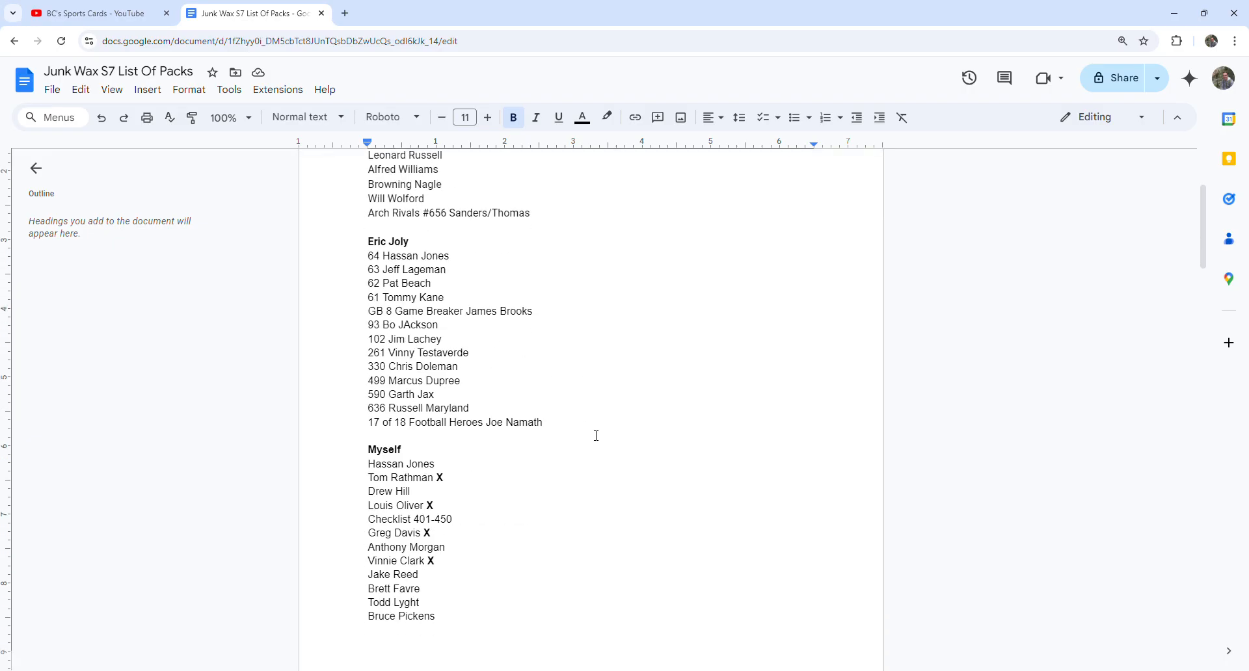
scroll("down", 3)
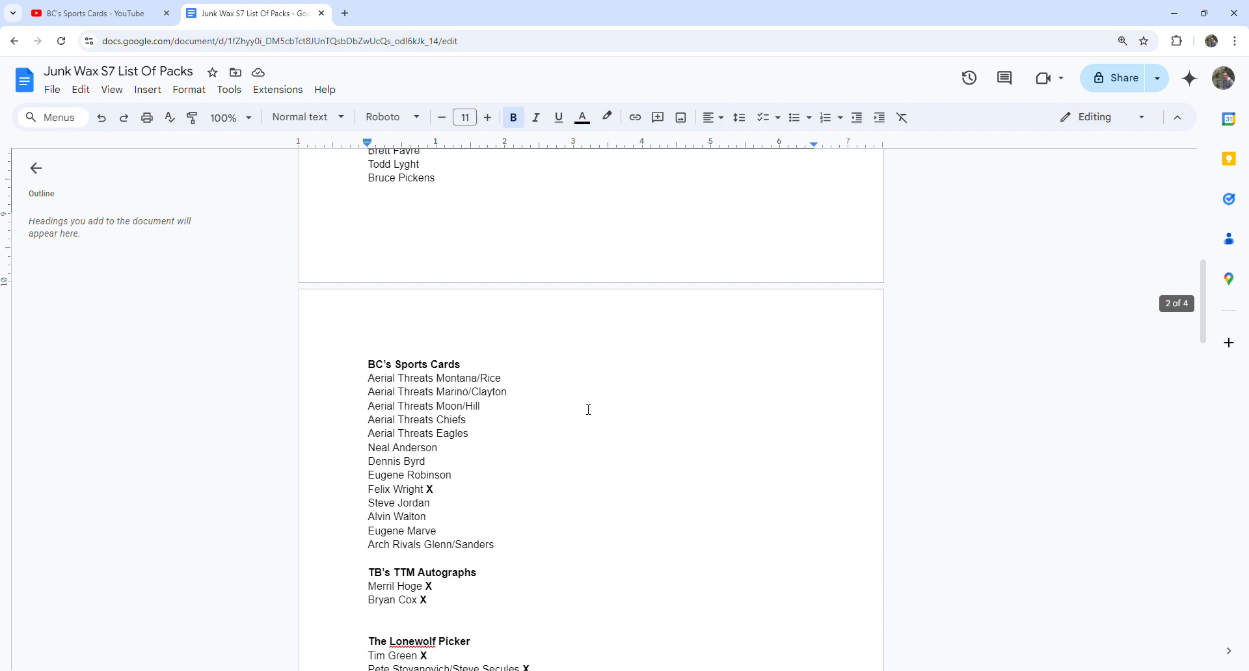
scroll("down", 3)
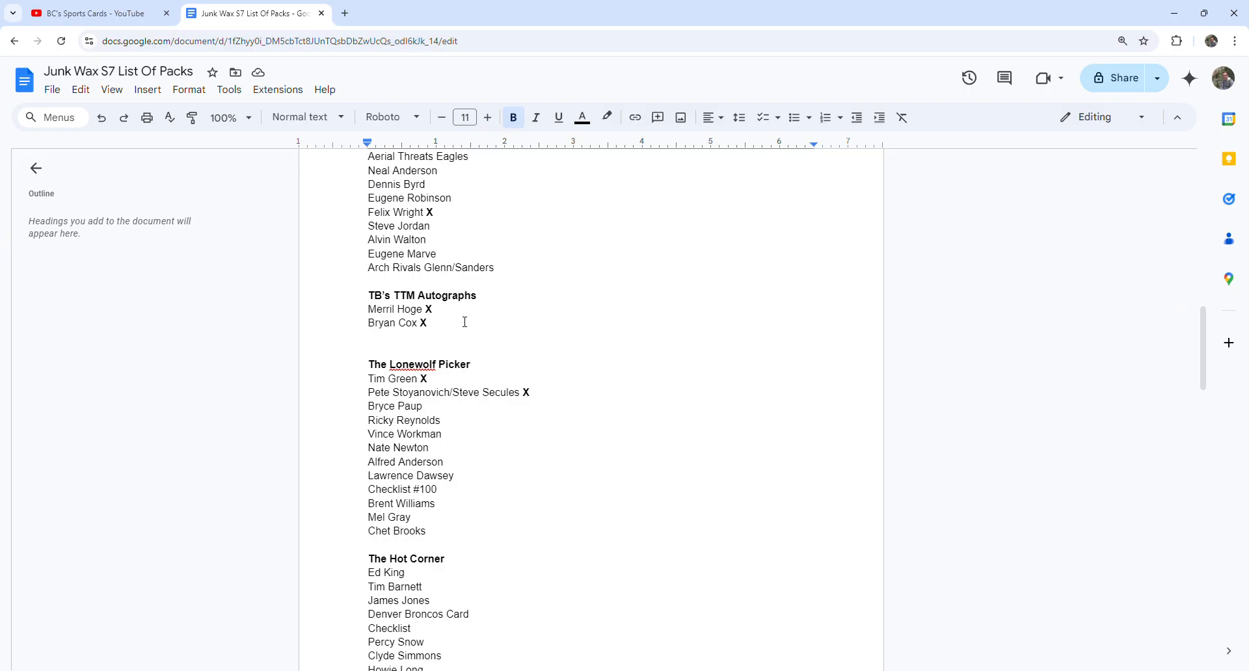
mouse_move(419, 338)
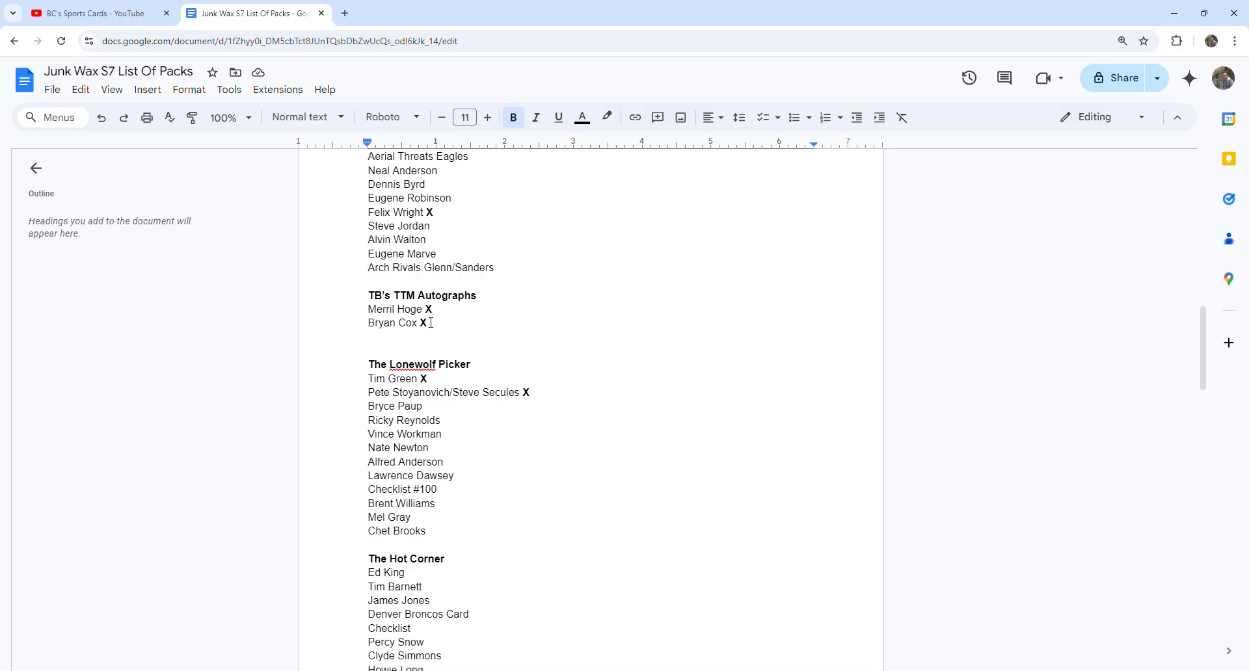
scroll("down", 3)
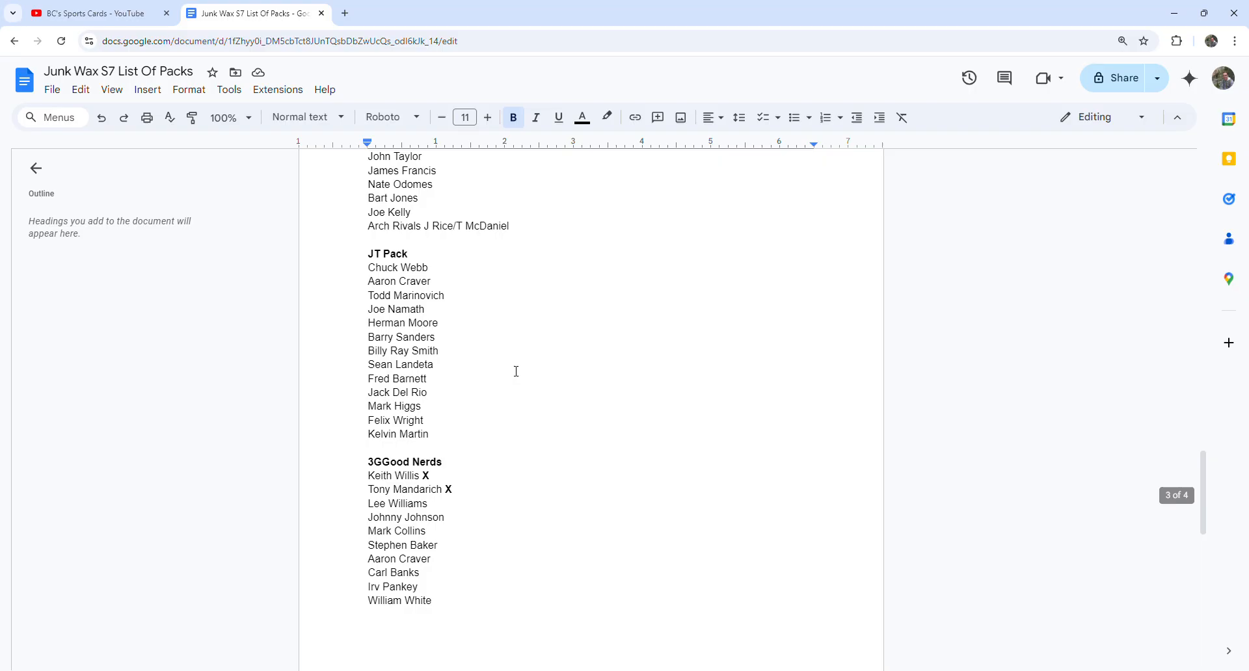
scroll("down", 3)
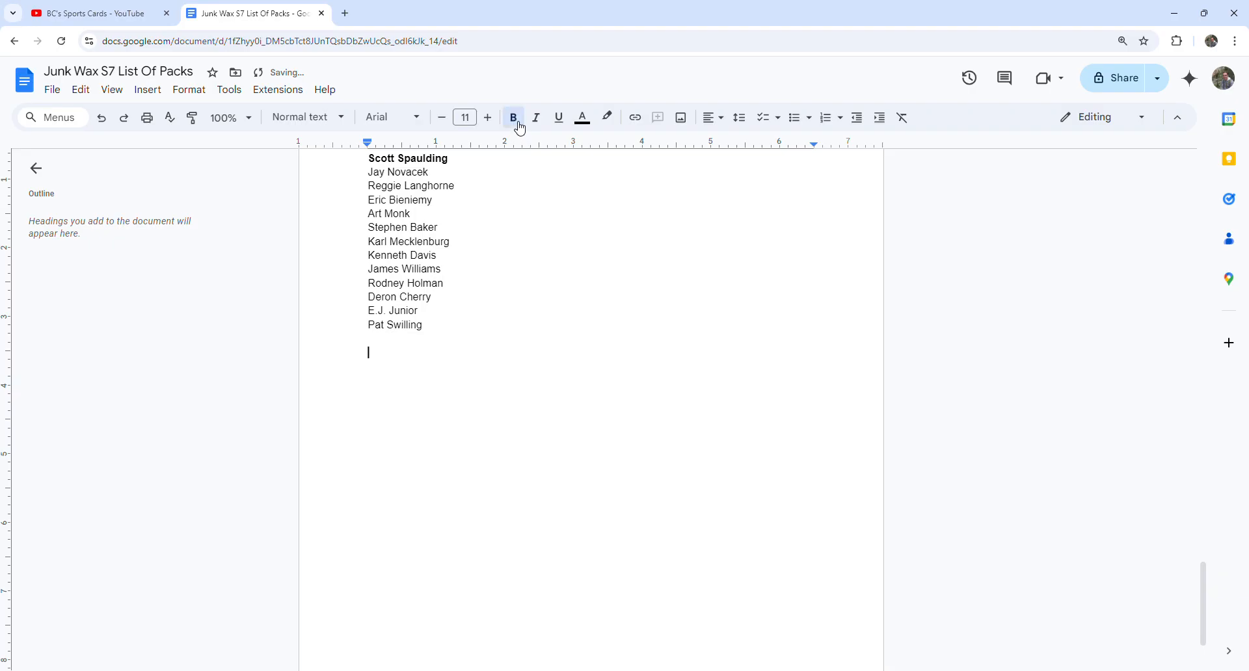
type("Dis G")
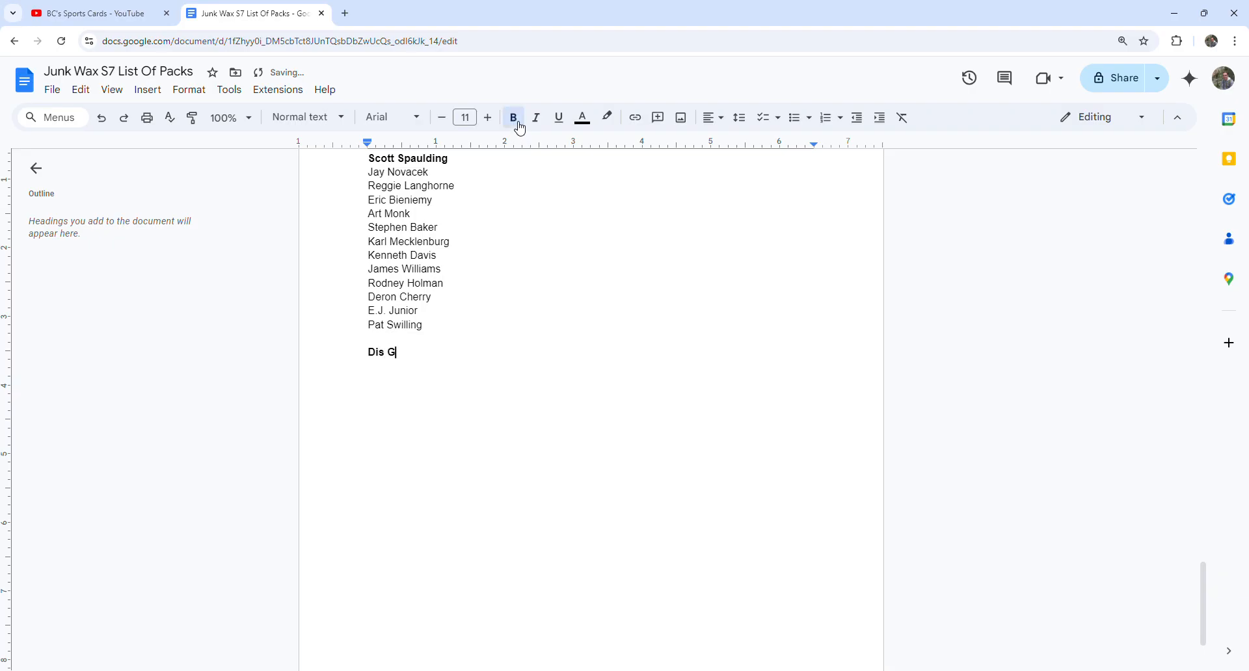
type("uy's Card")
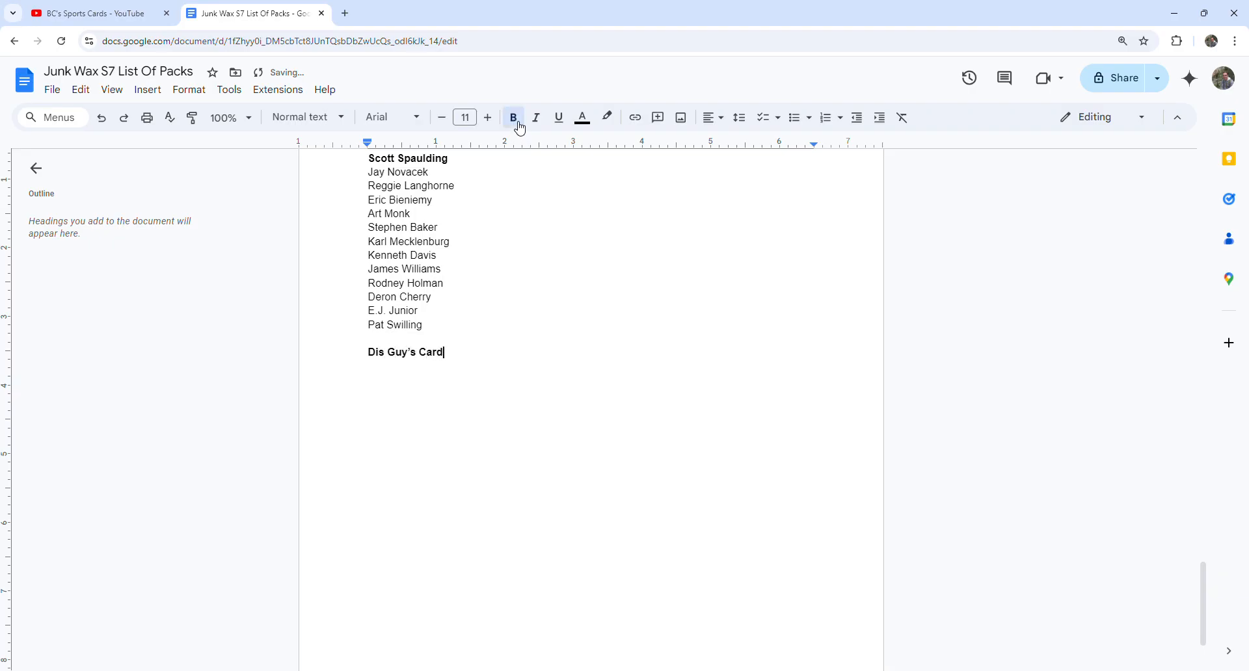
type("s")
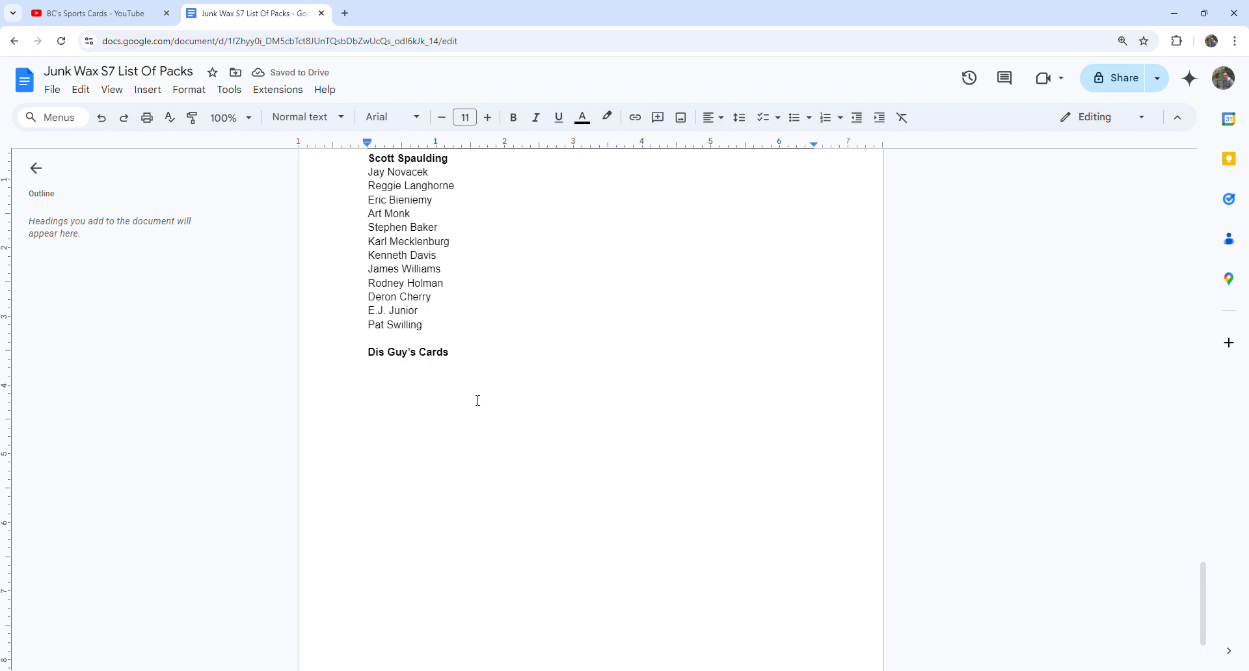
scroll("down", 3)
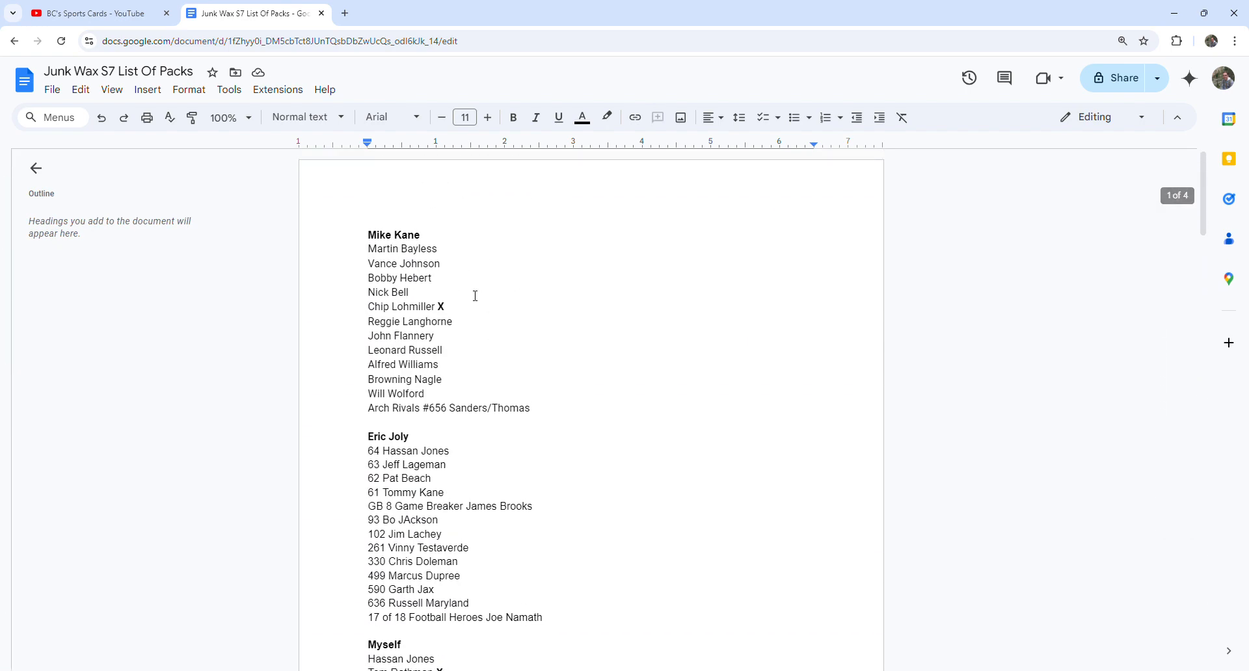
mouse_move(333, 344)
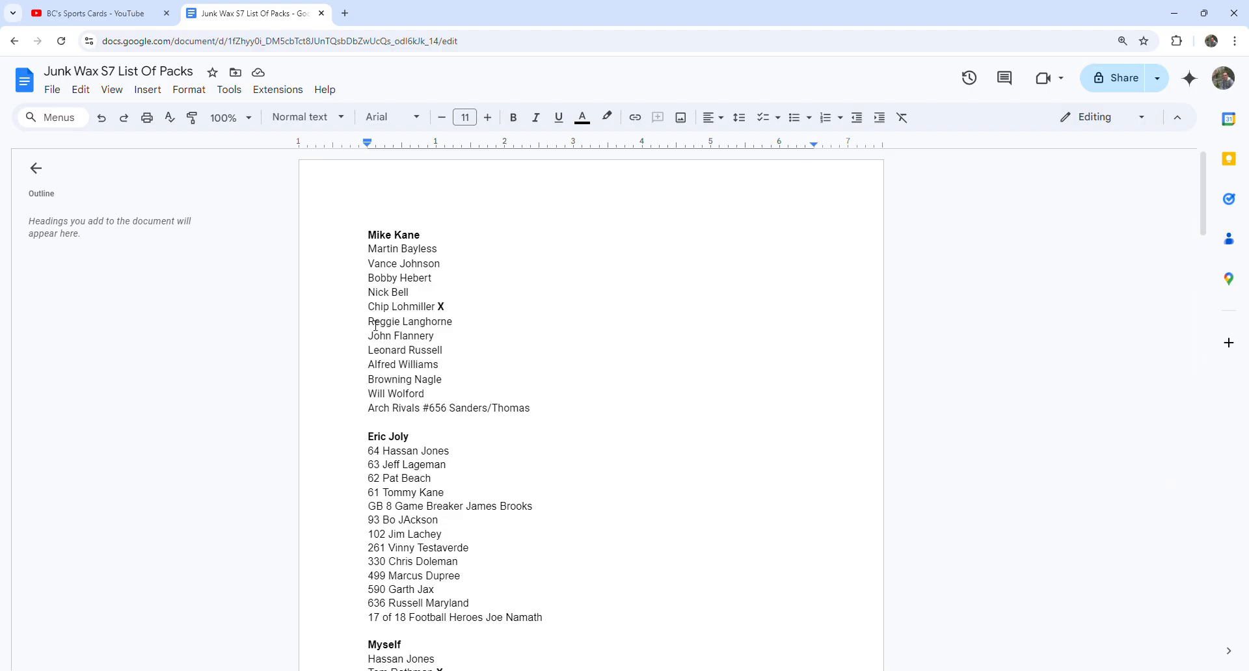
scroll("down", 3)
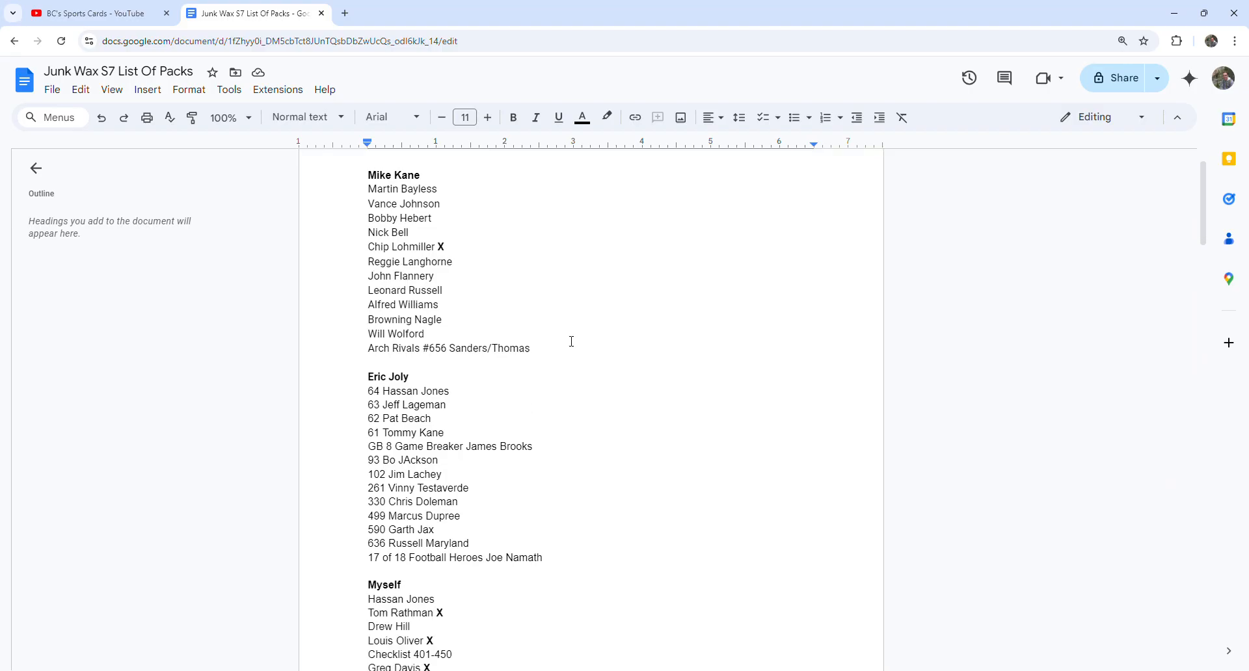
scroll("down", 3)
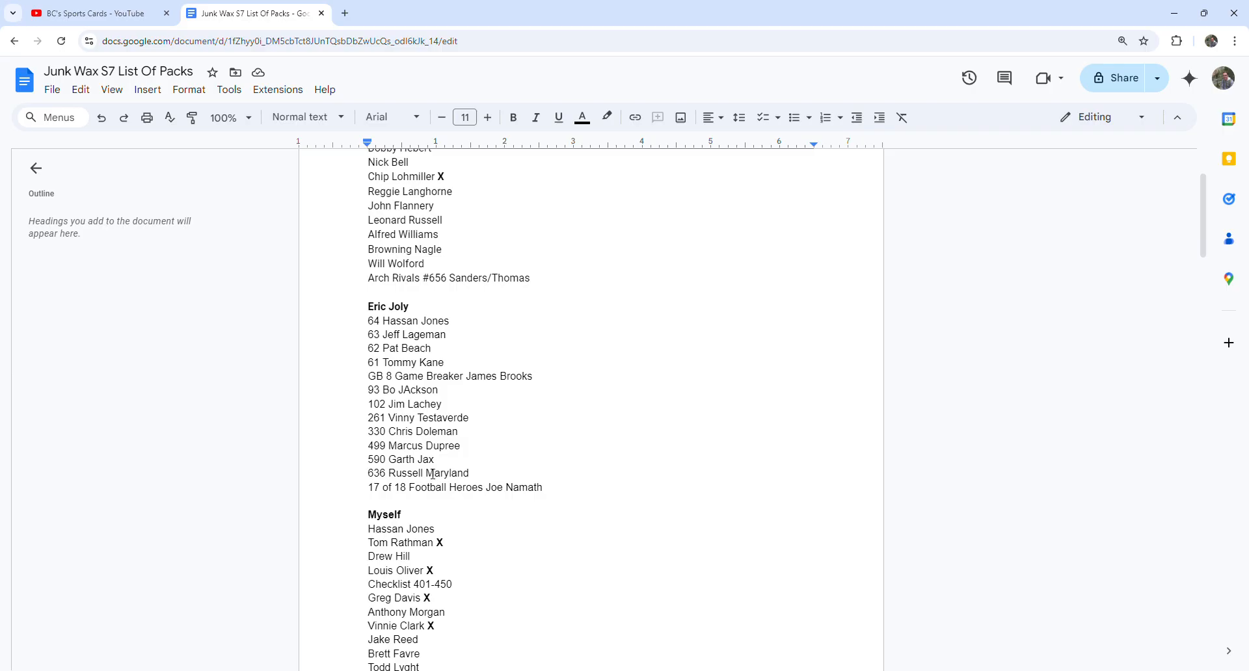
scroll("down", 3)
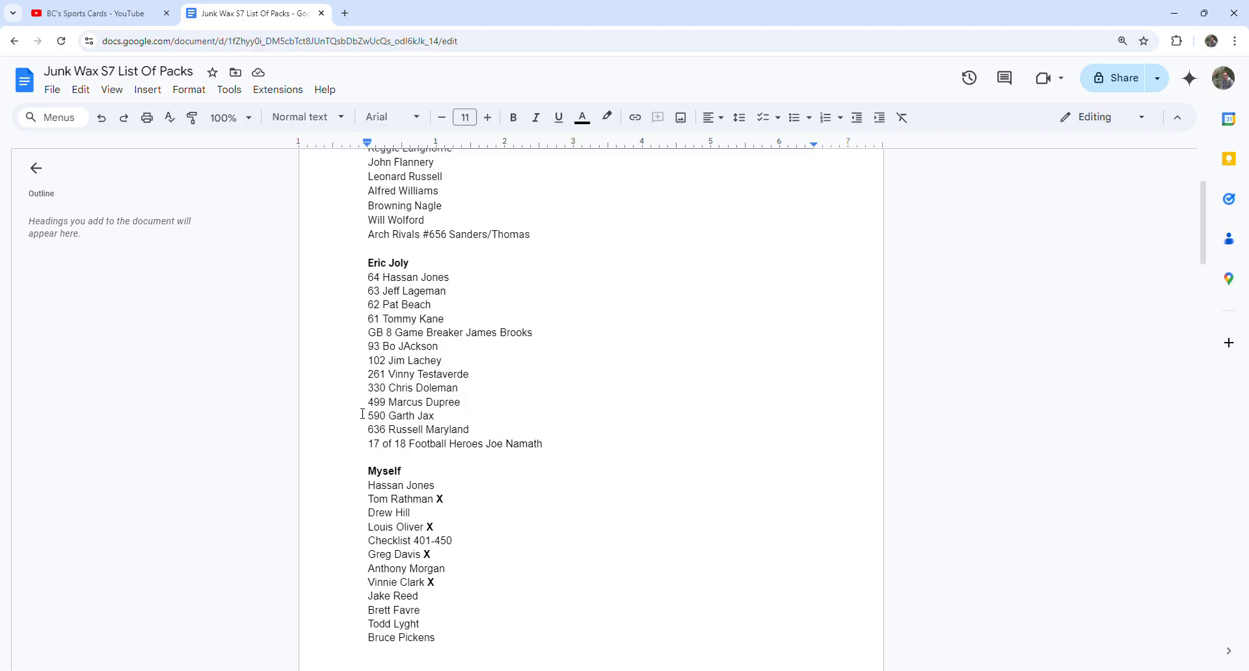
scroll("down", 3)
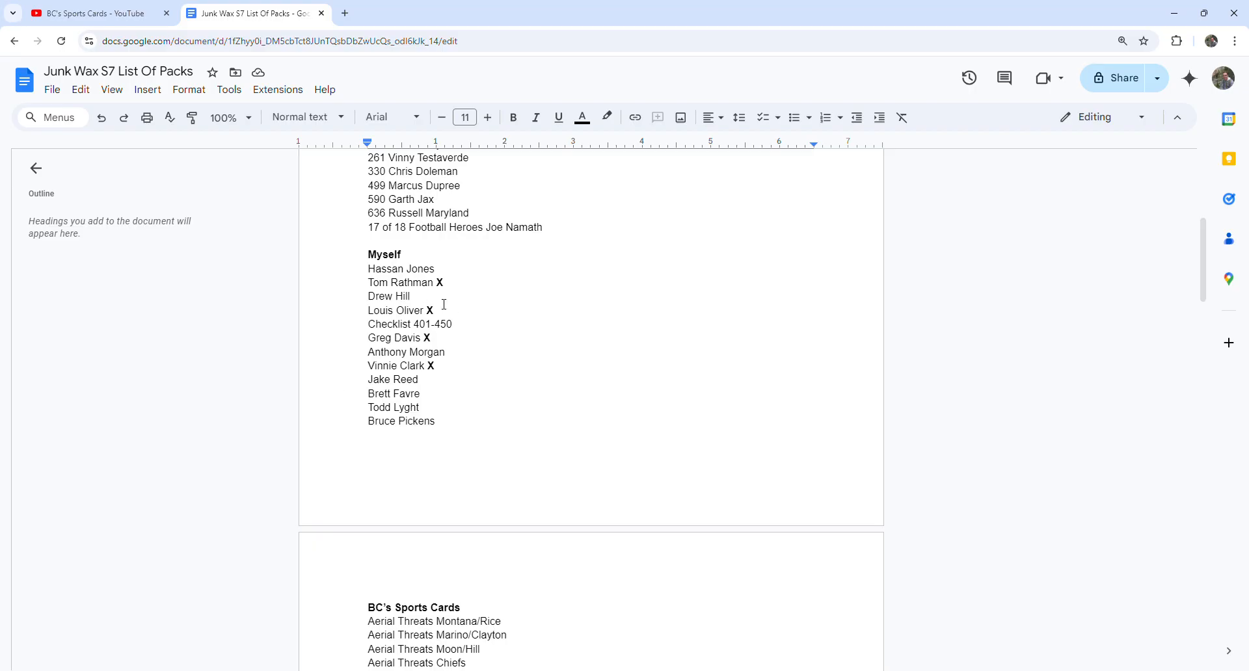
mouse_move(453, 365)
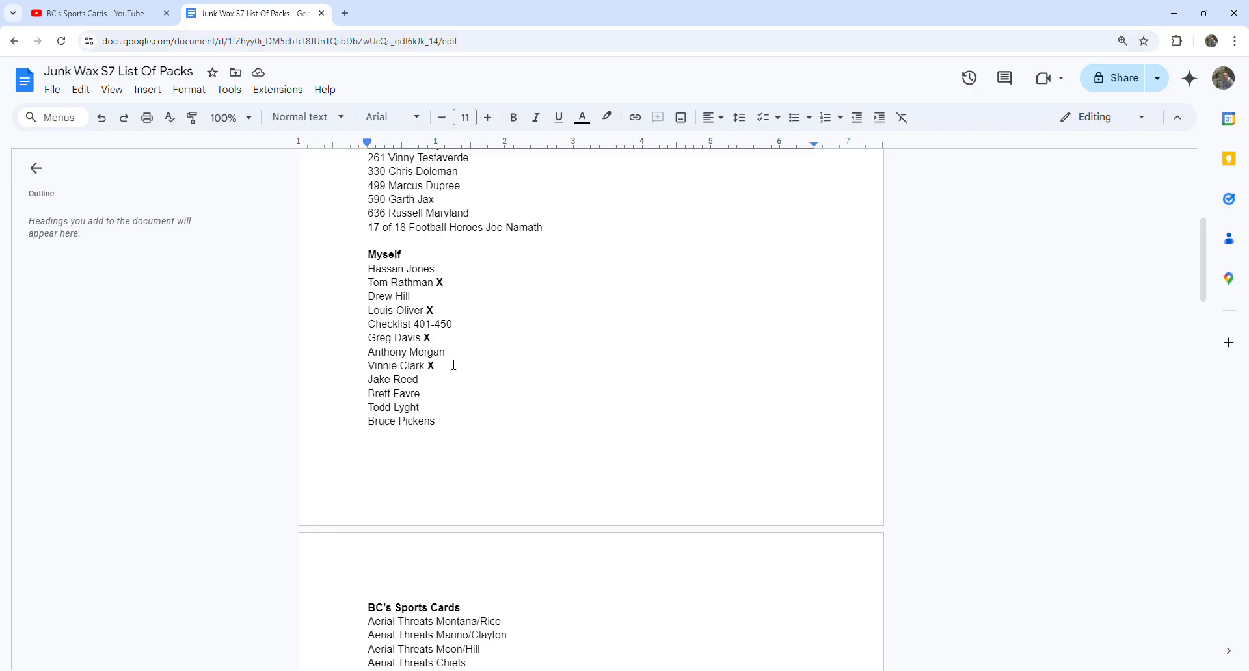
mouse_move(457, 403)
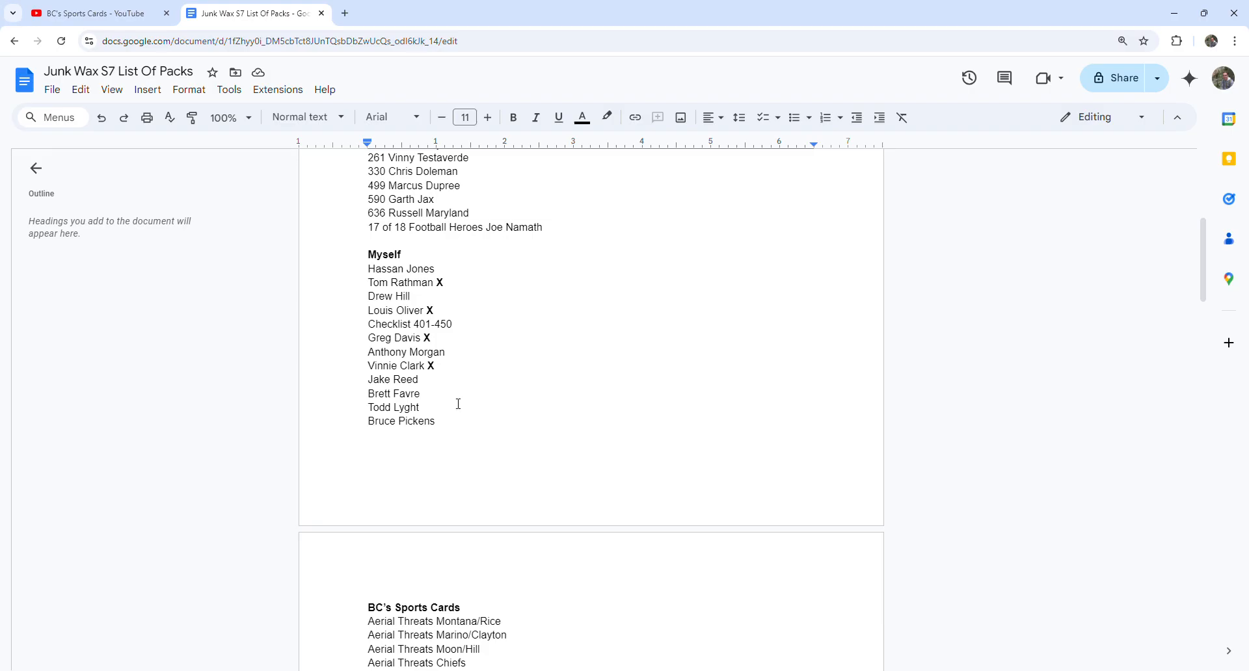
scroll("down", 3)
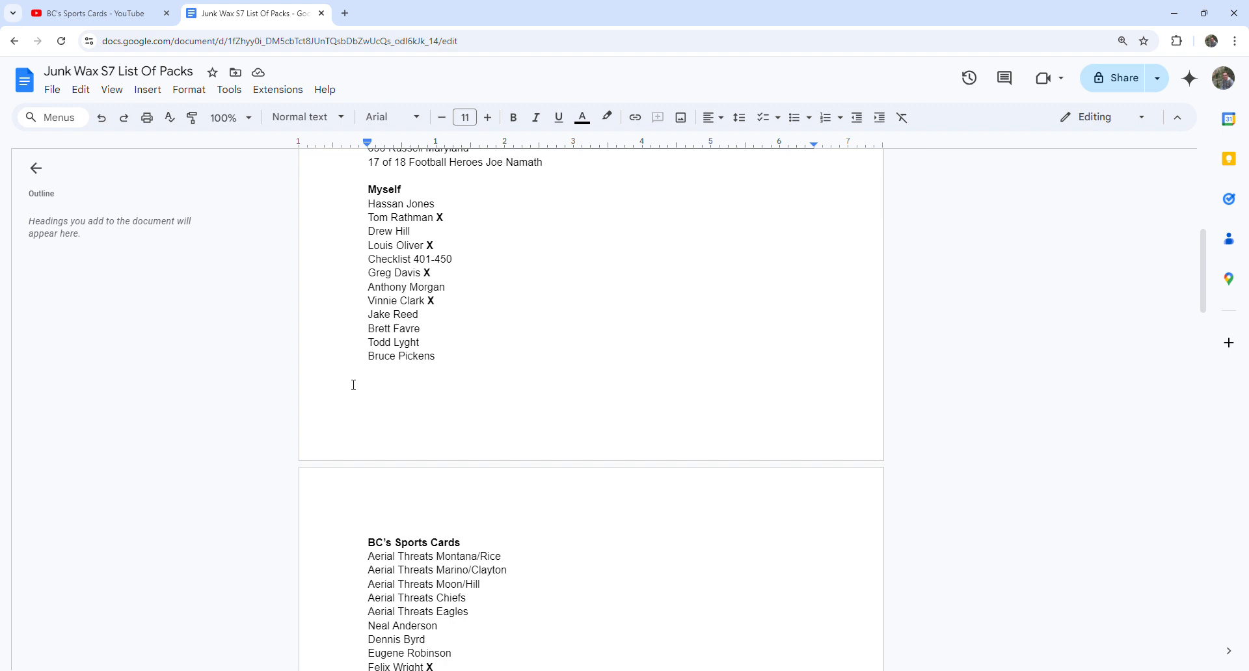
mouse_move(359, 389)
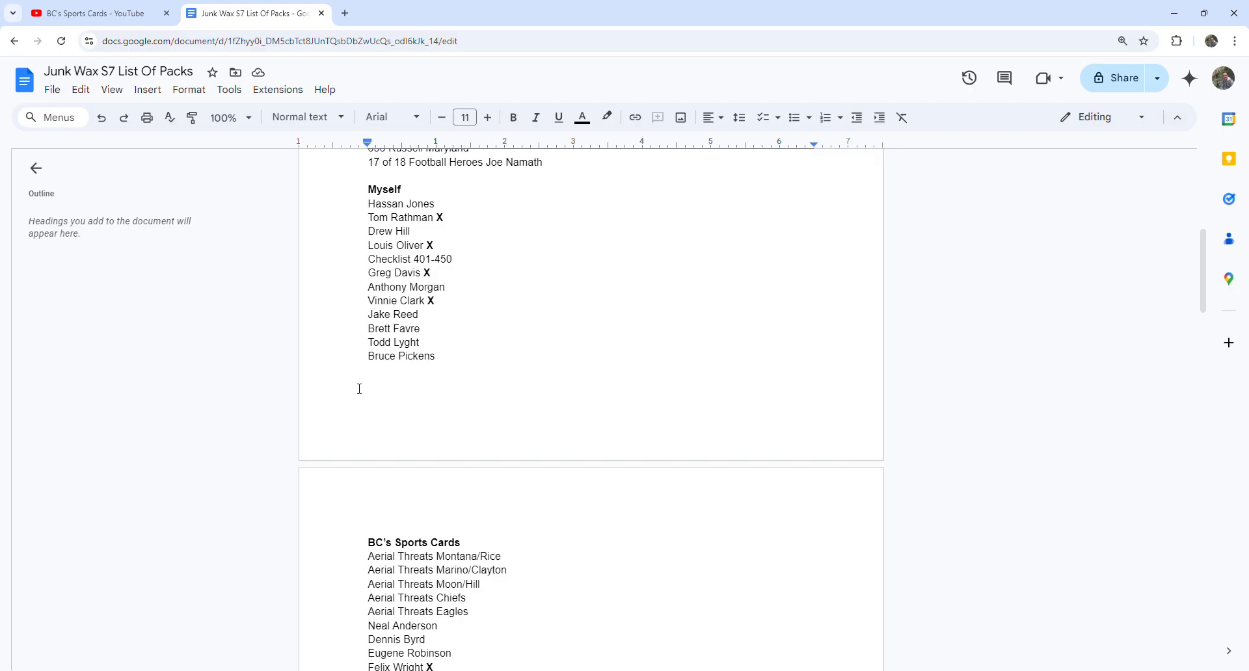
mouse_move(554, 415)
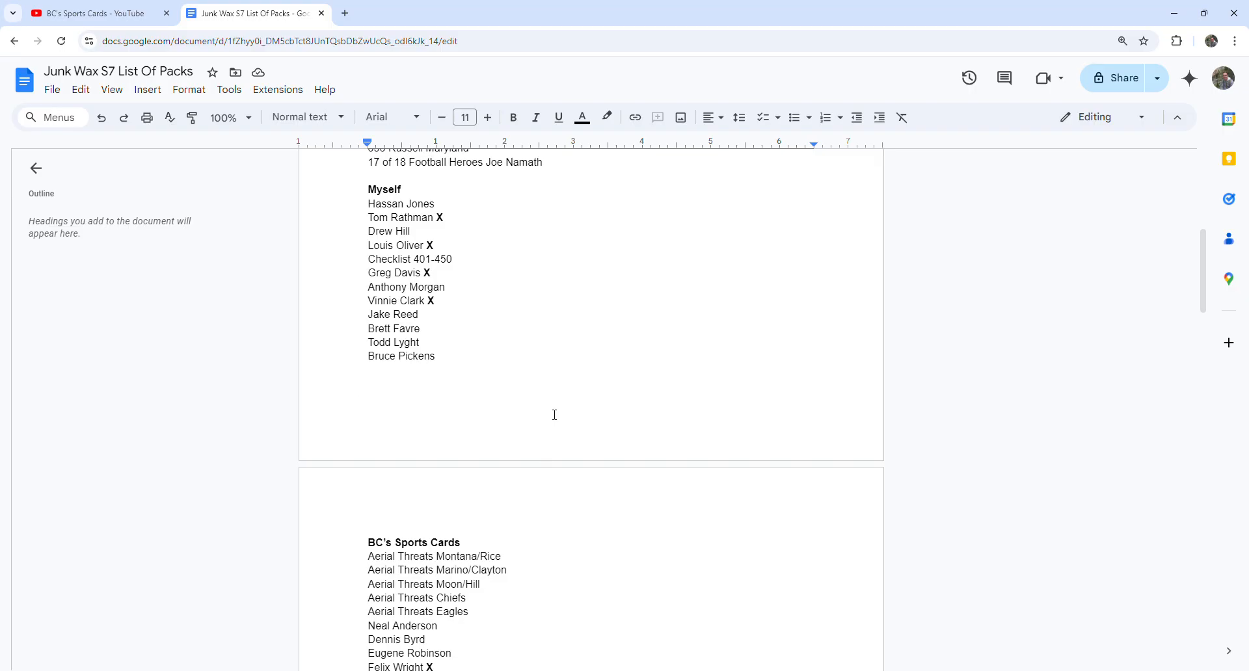
scroll("down", 3)
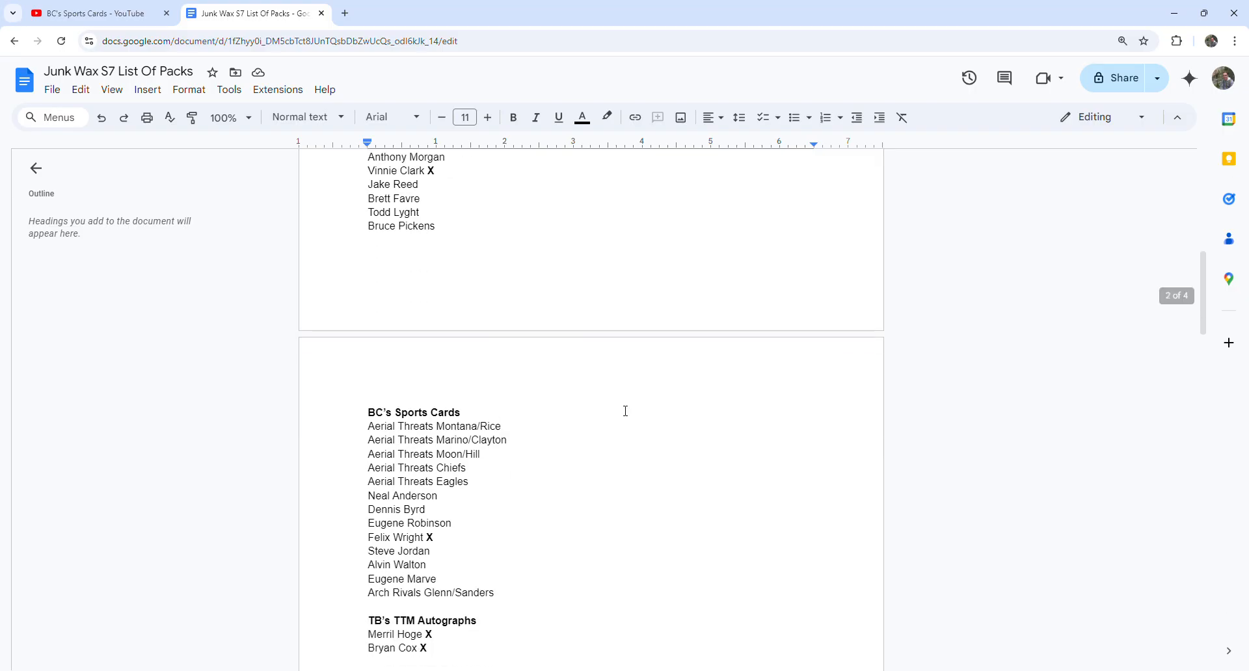
mouse_move(350, 426)
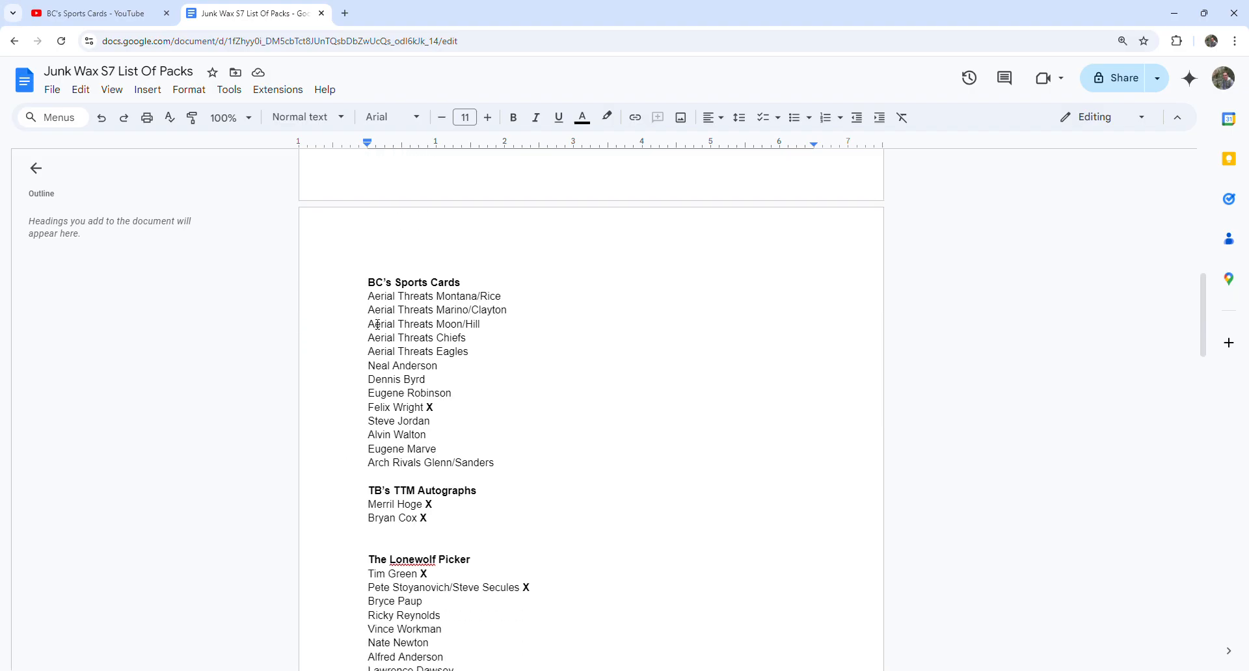
mouse_move(421, 337)
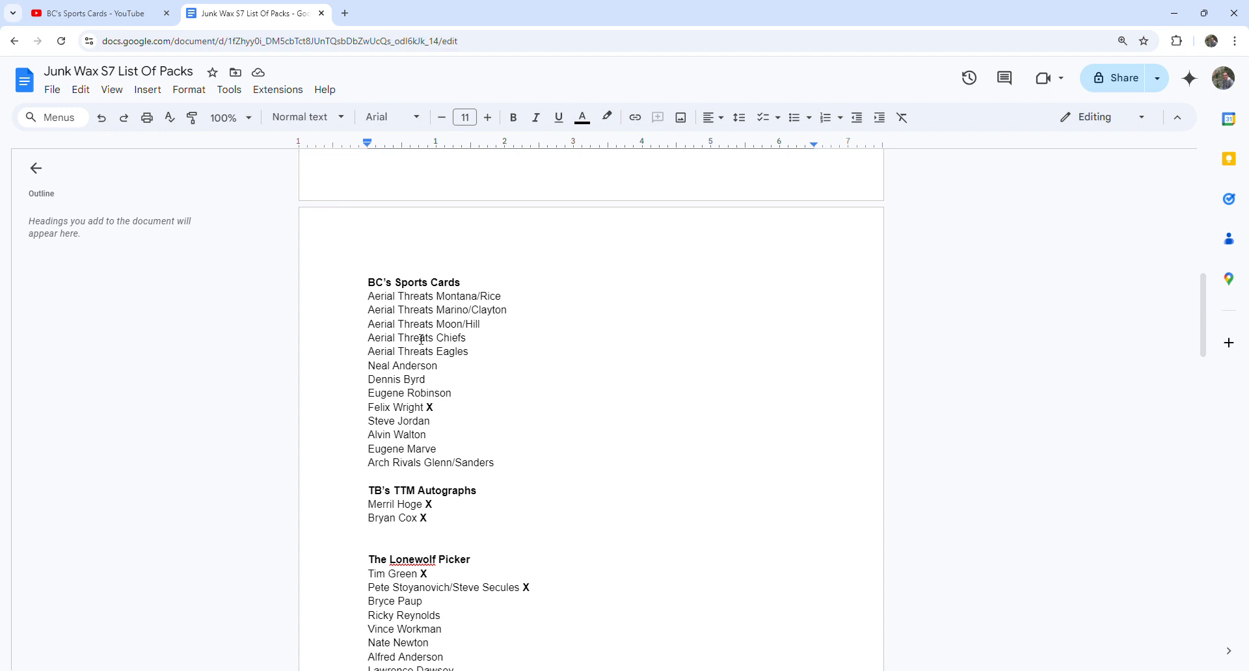
mouse_move(447, 416)
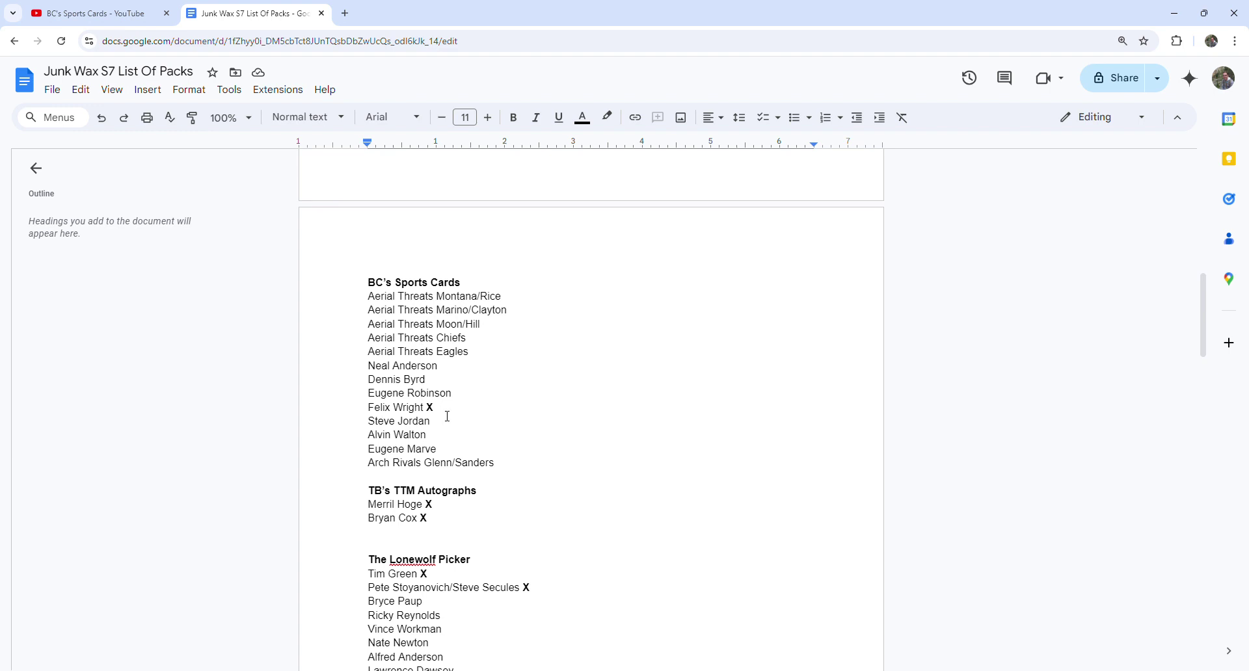
scroll("down", 3)
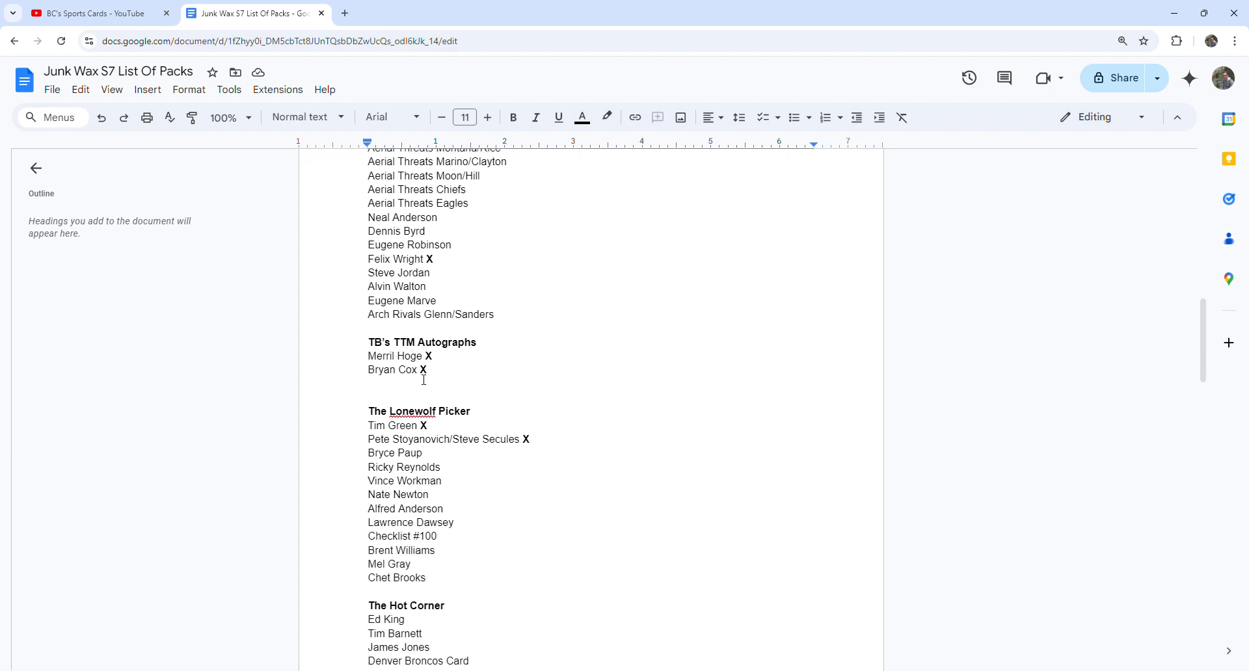
scroll("down", 3)
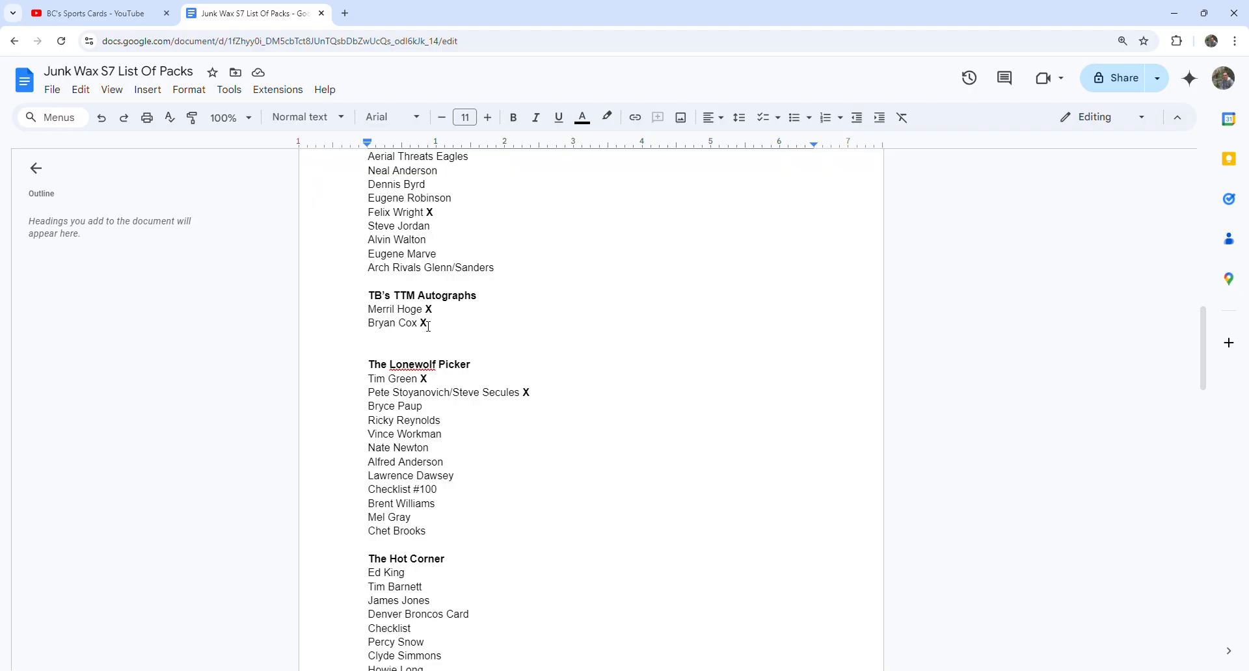
scroll("down", 3)
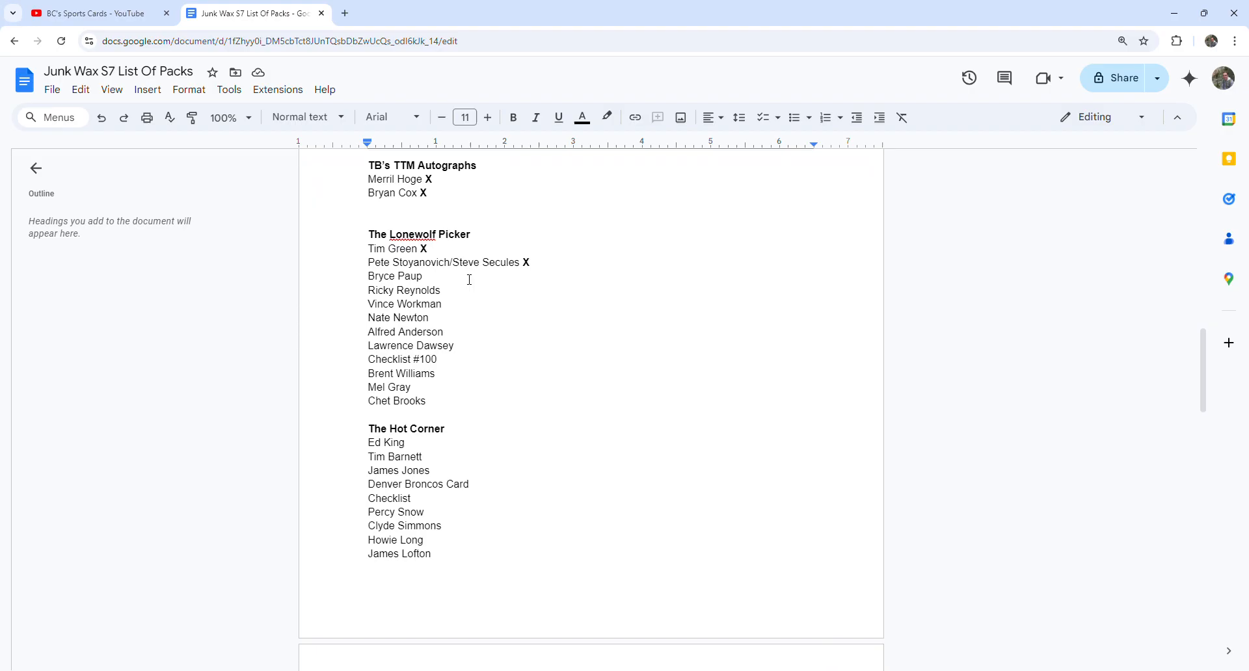
mouse_move(487, 283)
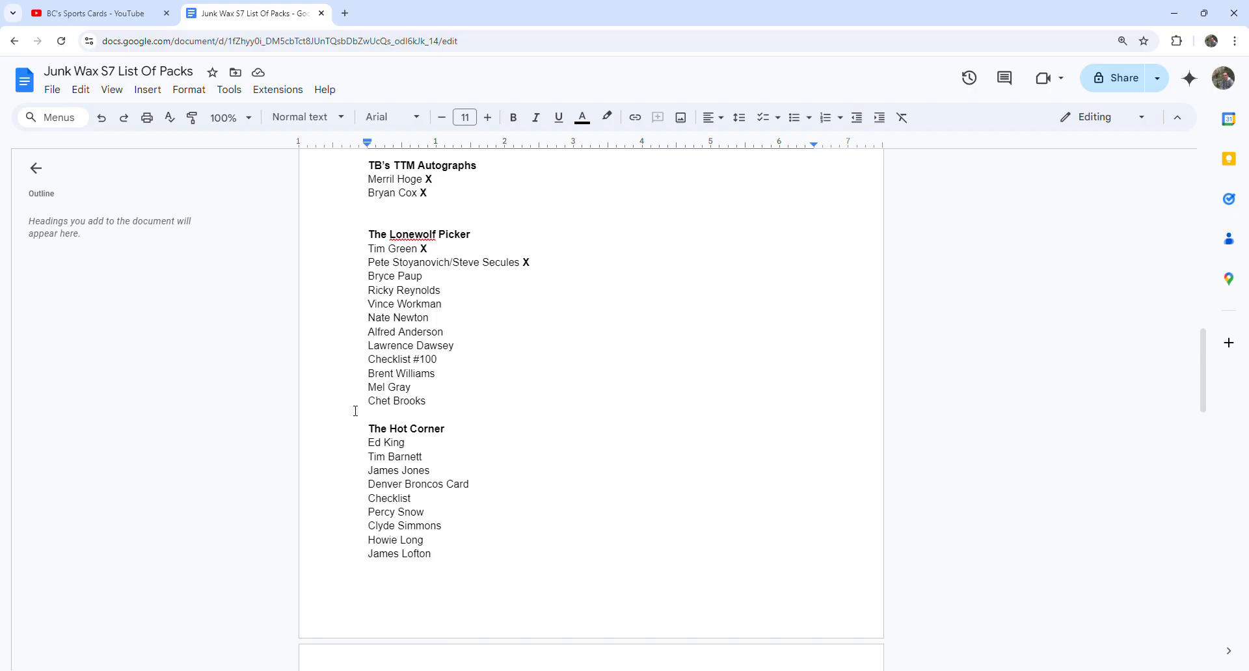
mouse_move(488, 369)
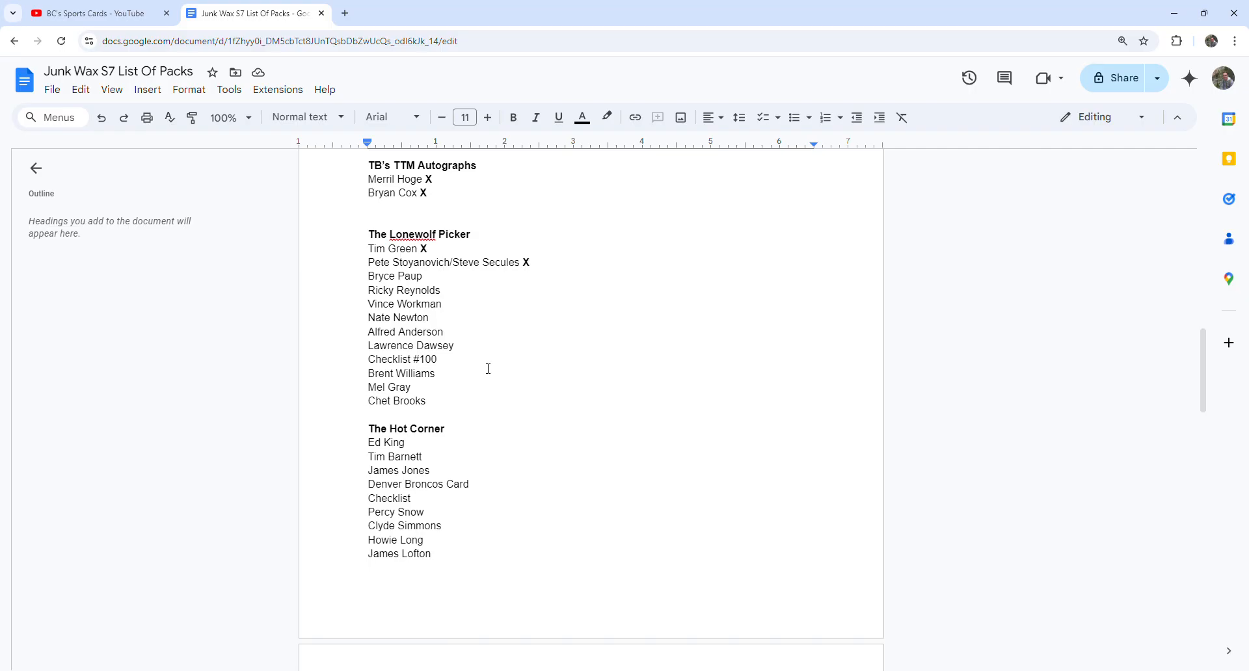
mouse_move(461, 323)
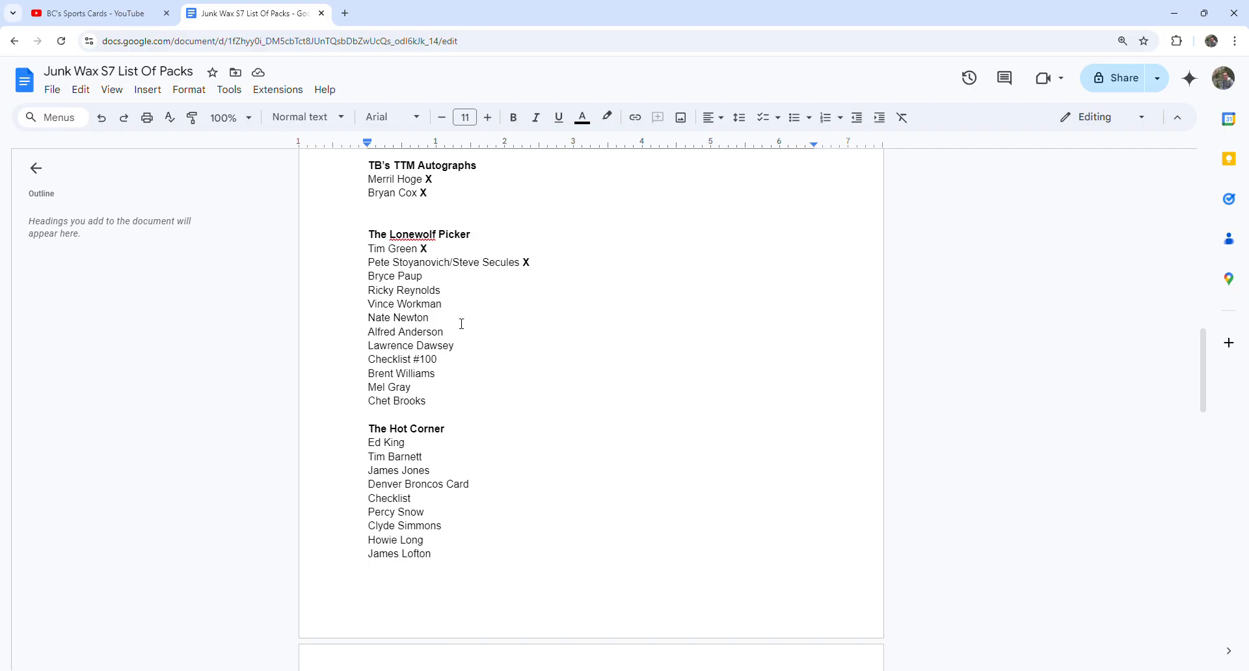
scroll("down", 3)
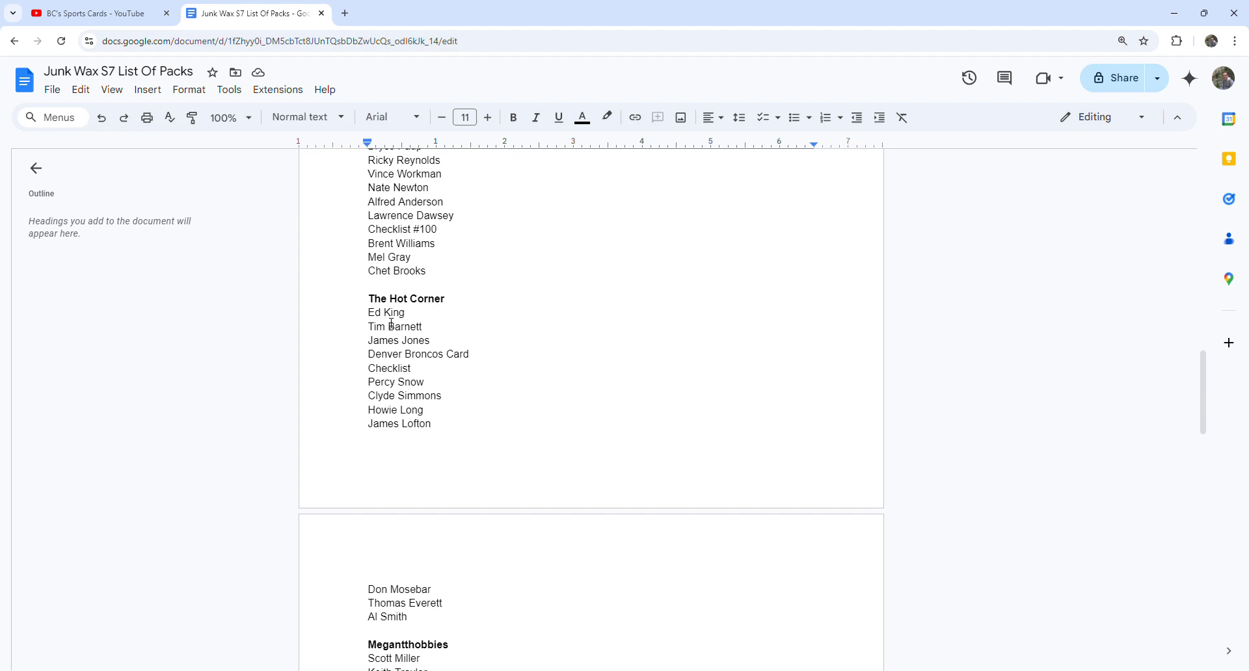
scroll("down", 3)
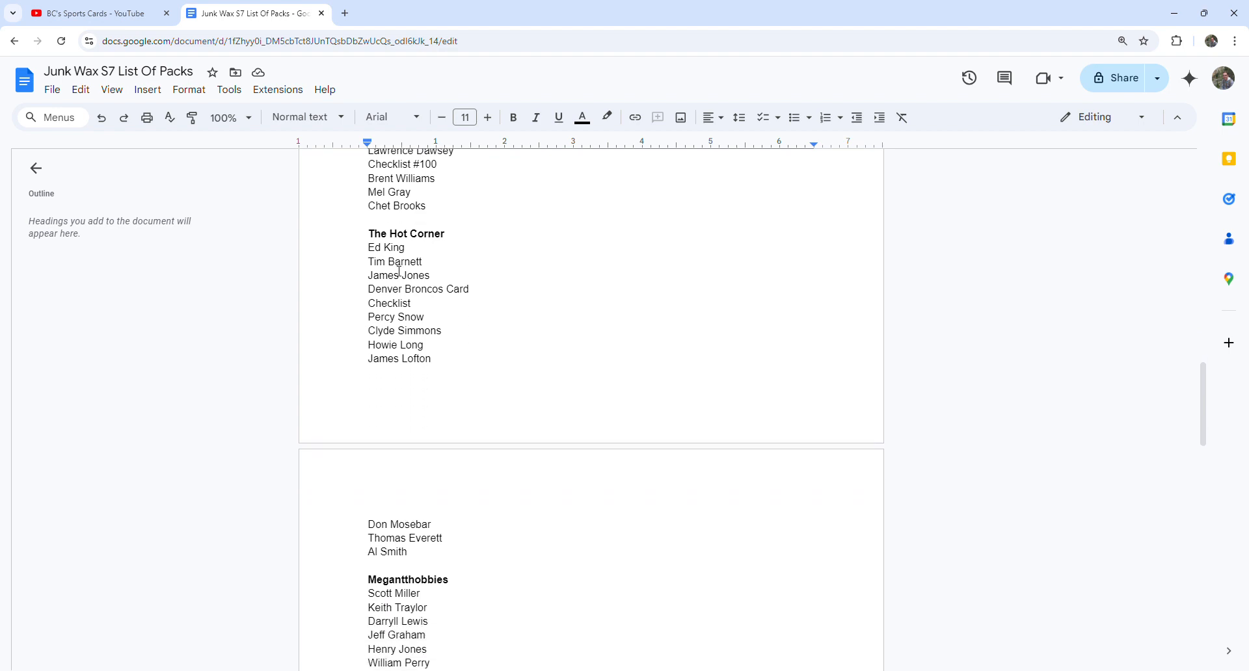
mouse_move(406, 301)
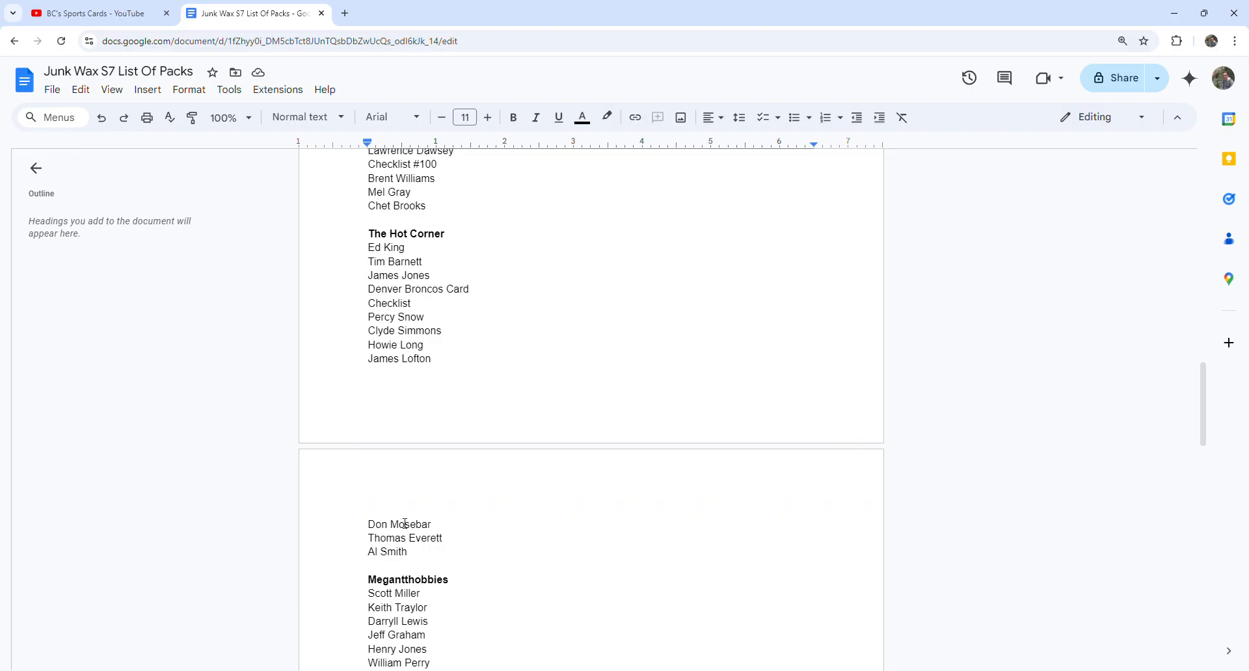
mouse_move(426, 390)
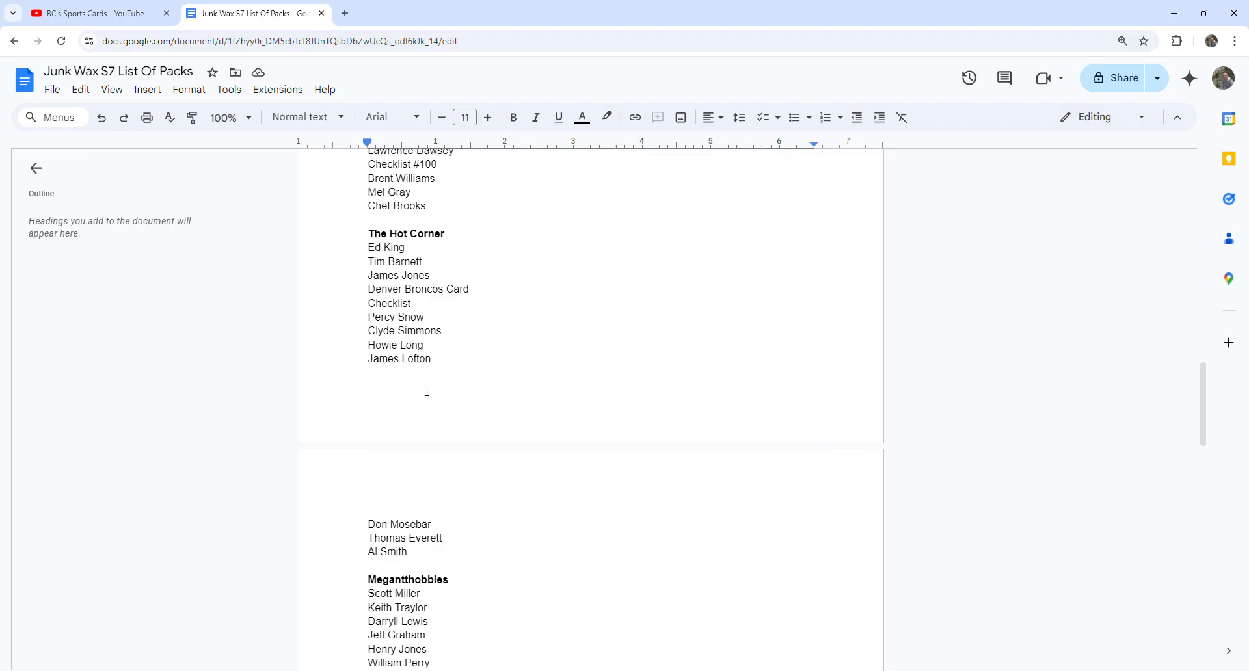
mouse_move(408, 247)
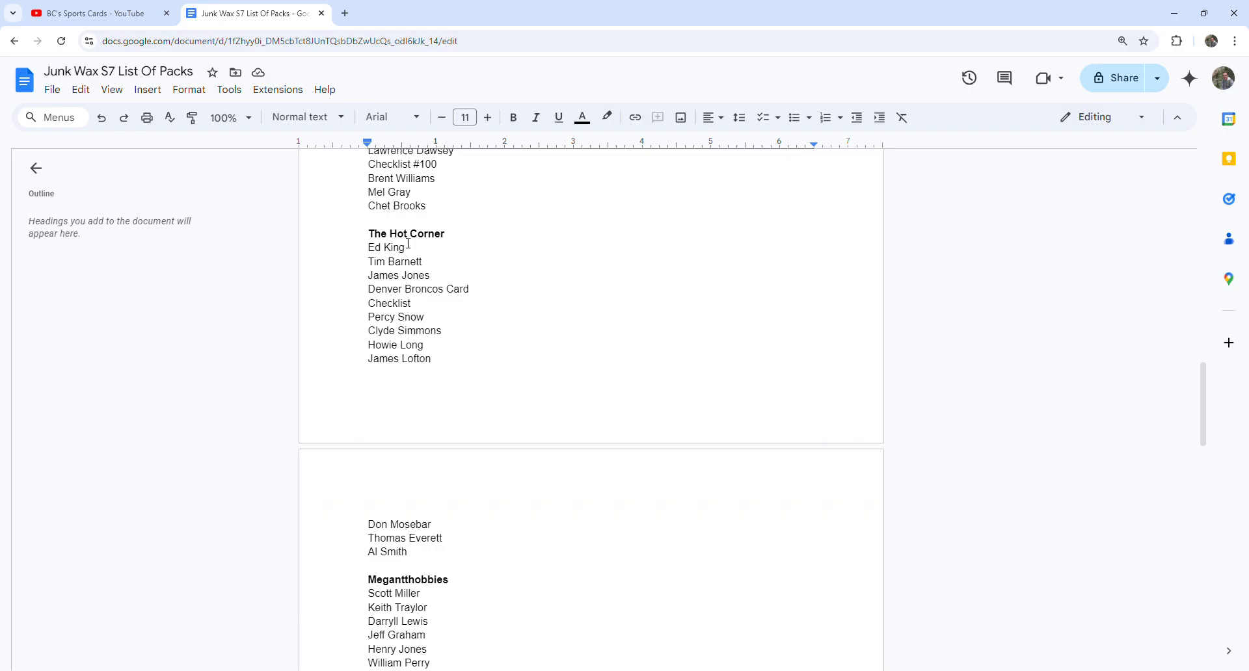
scroll("down", 3)
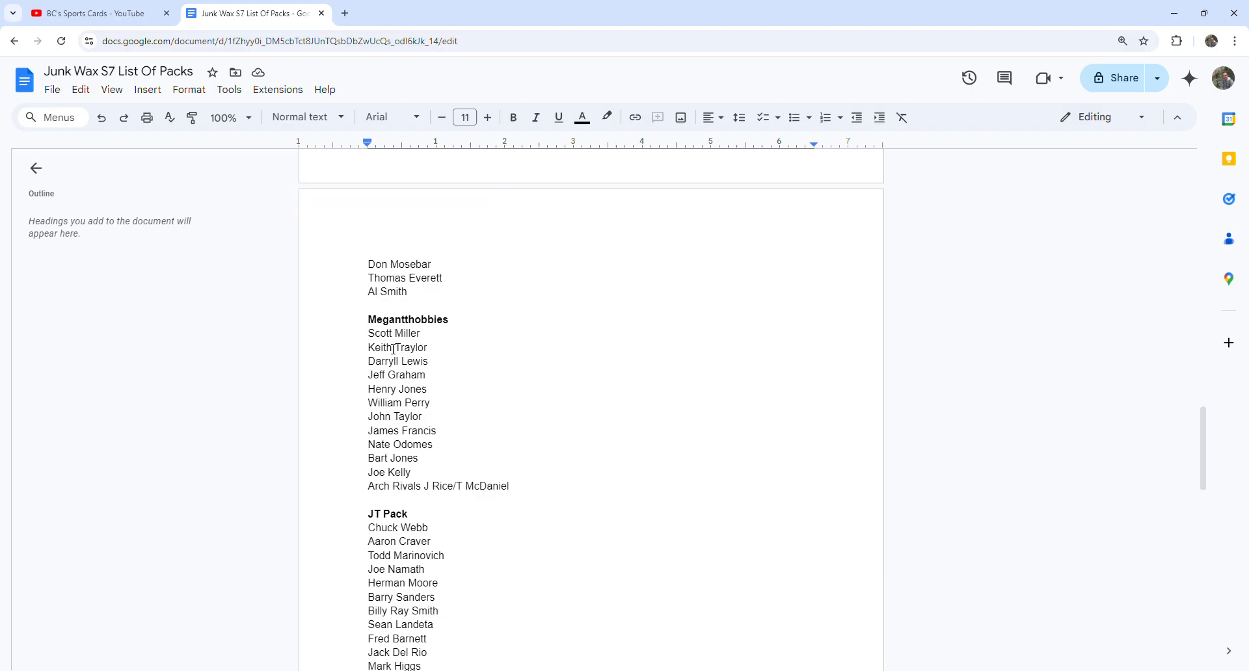
scroll("down", 3)
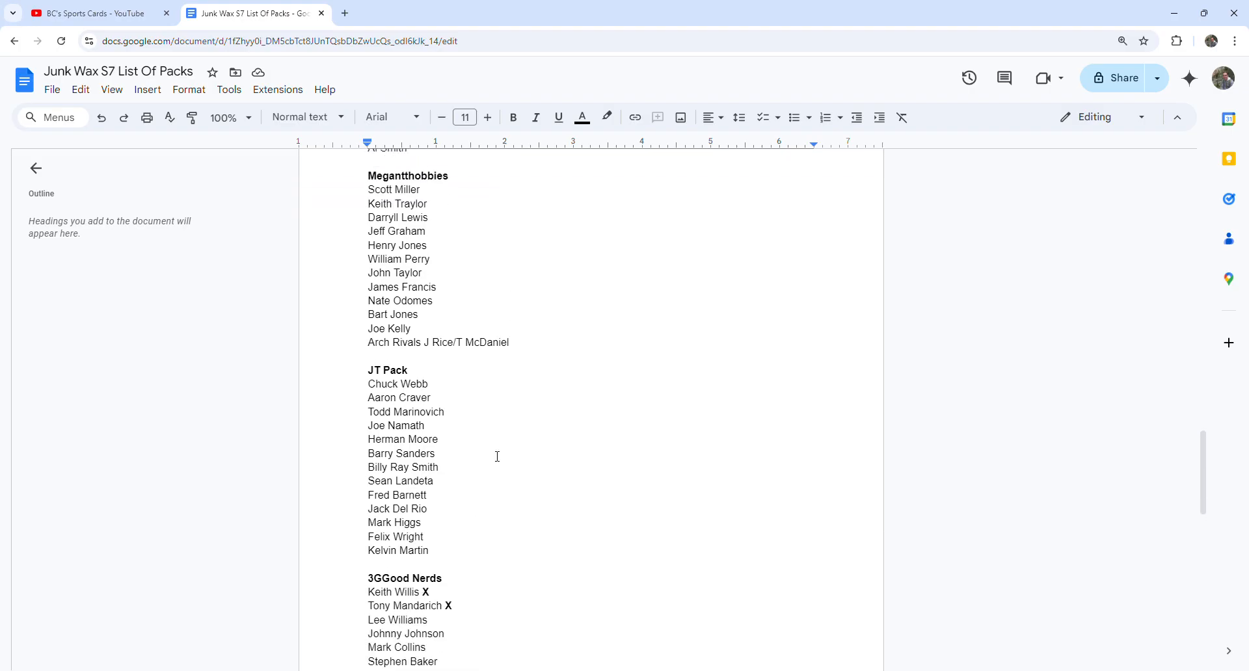
scroll("down", 3)
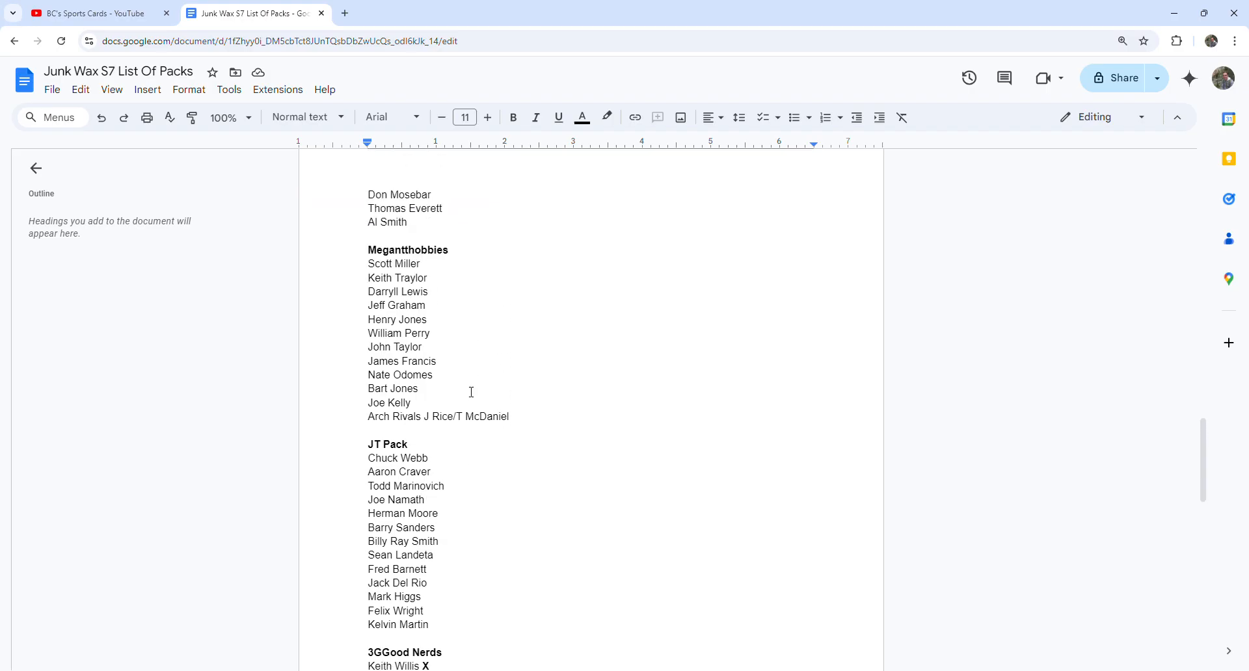
scroll("down", 3)
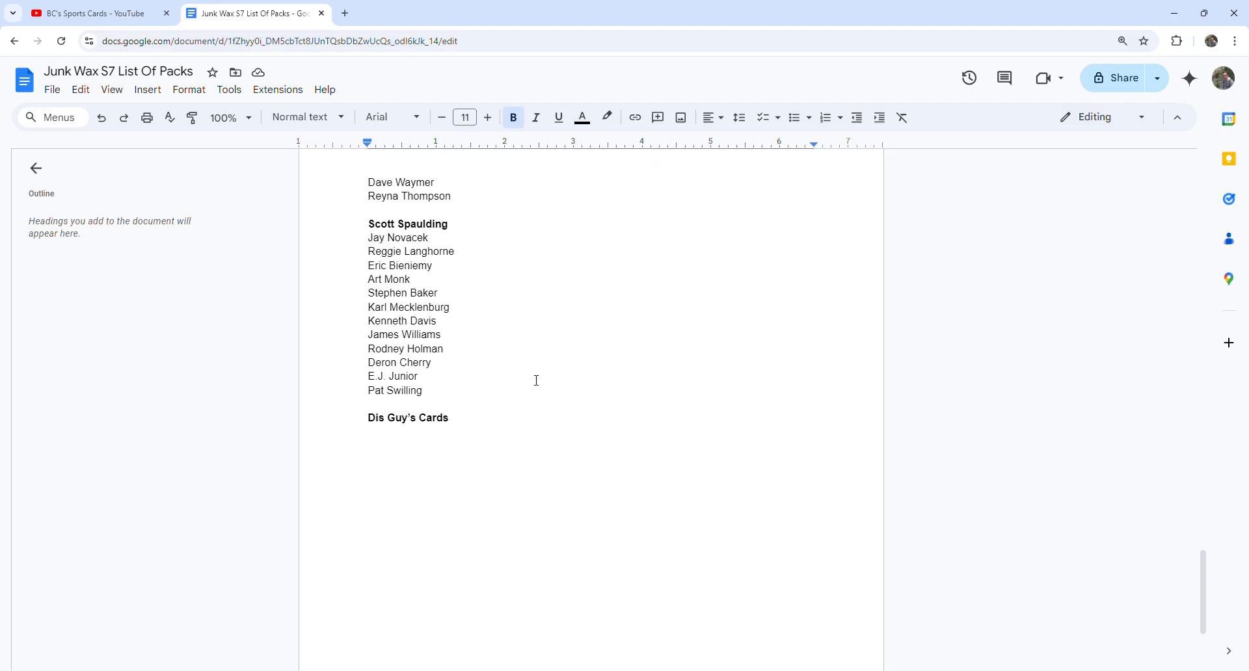
mouse_move(518, 446)
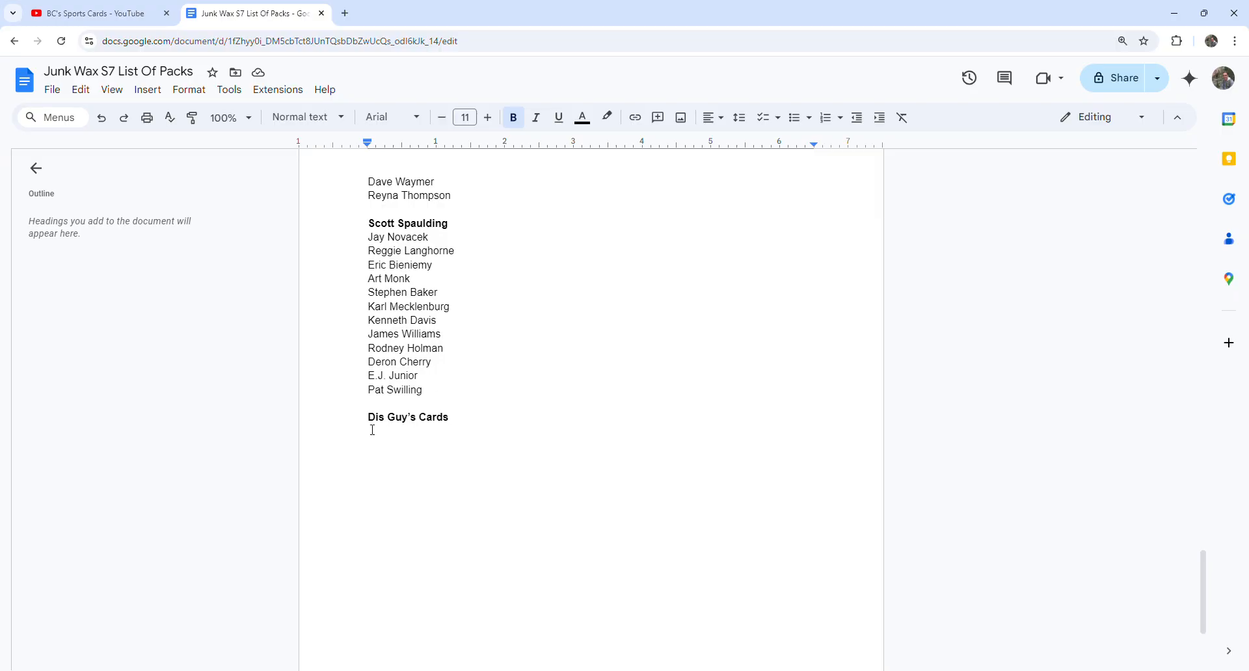
scroll("down", 3)
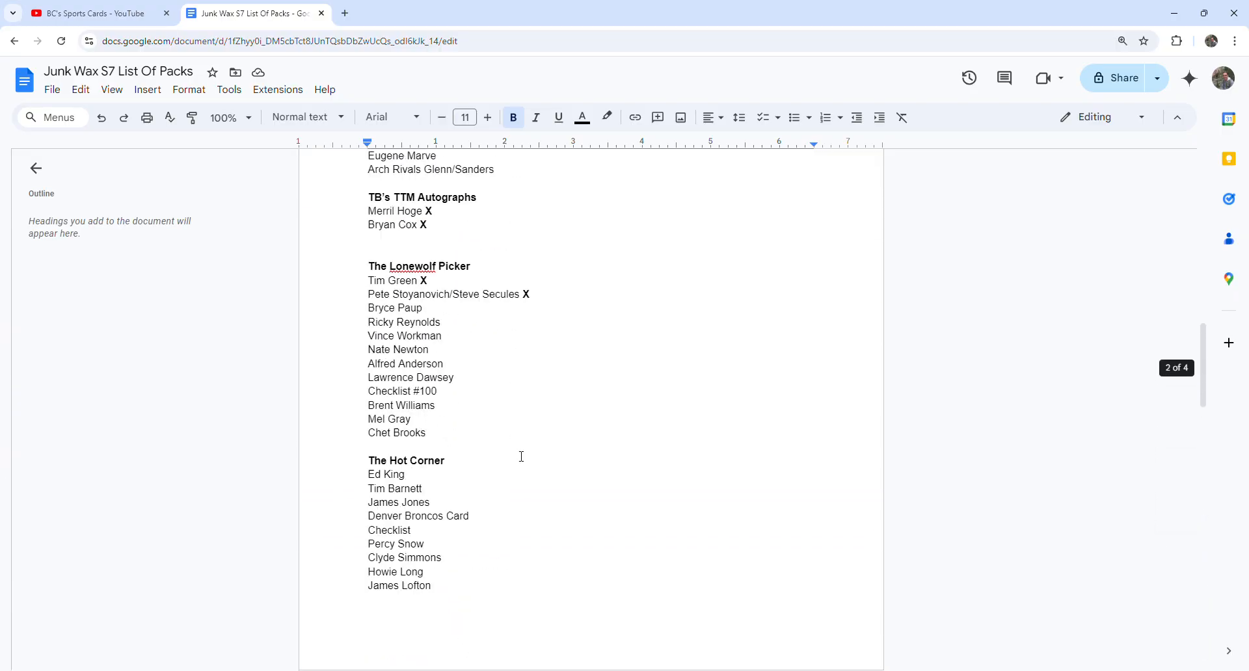
scroll("up", 3)
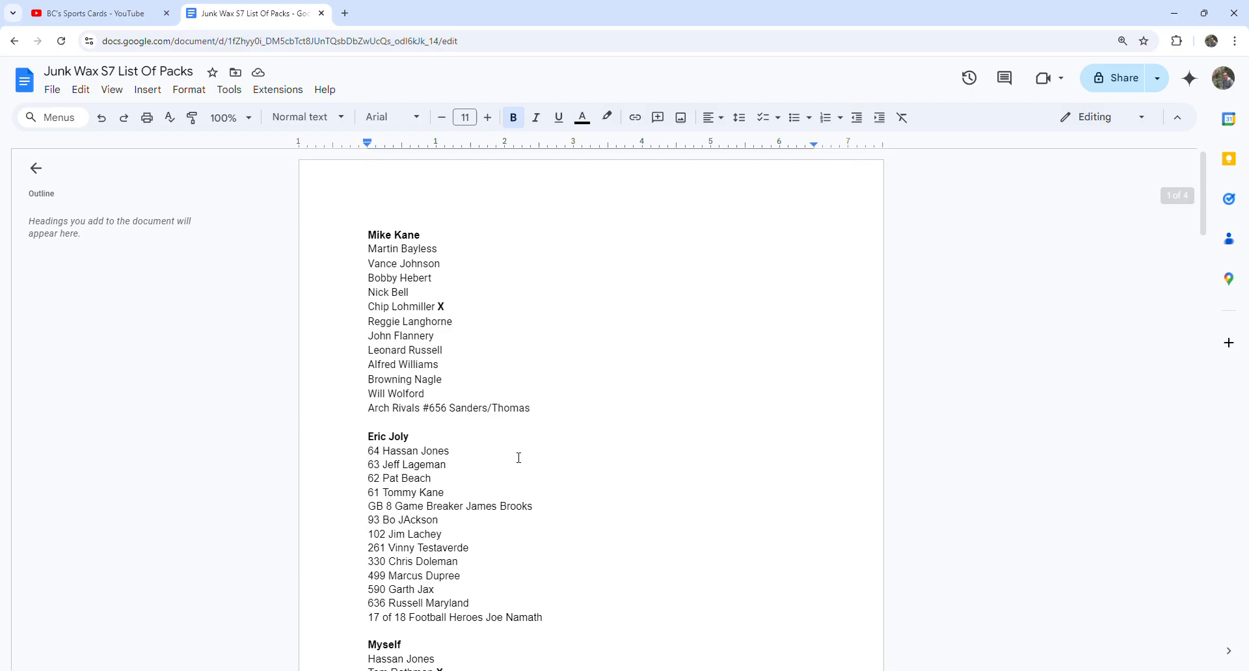
mouse_move(280, 193)
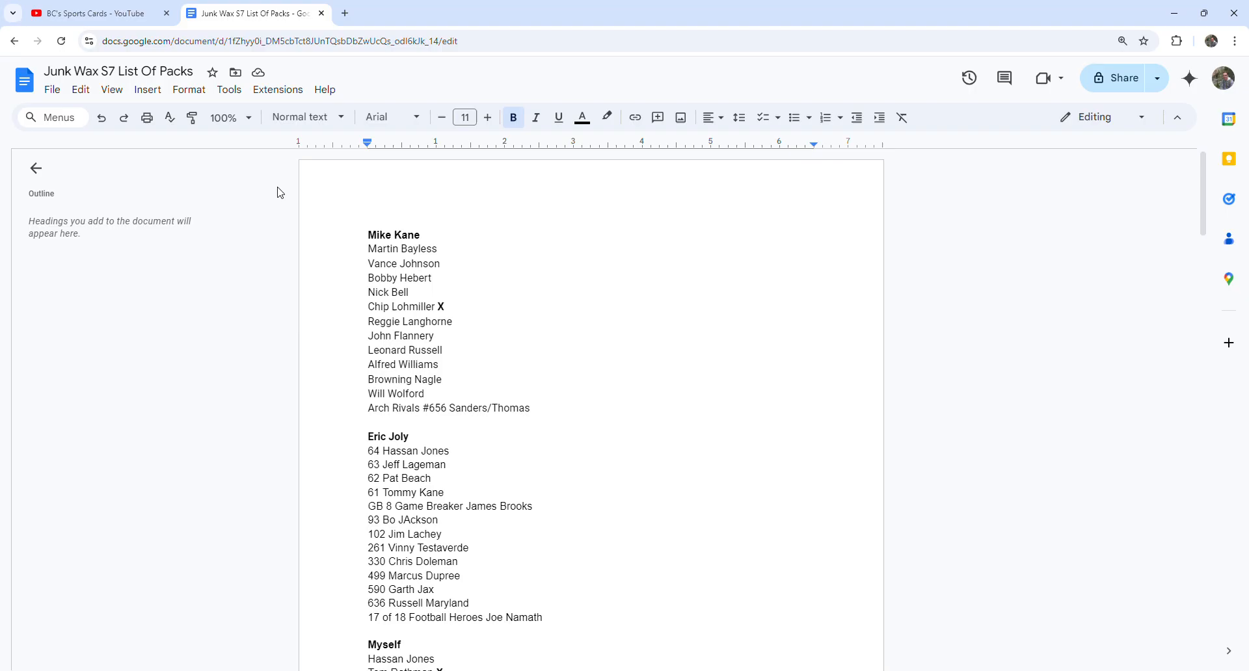
mouse_move(284, 183)
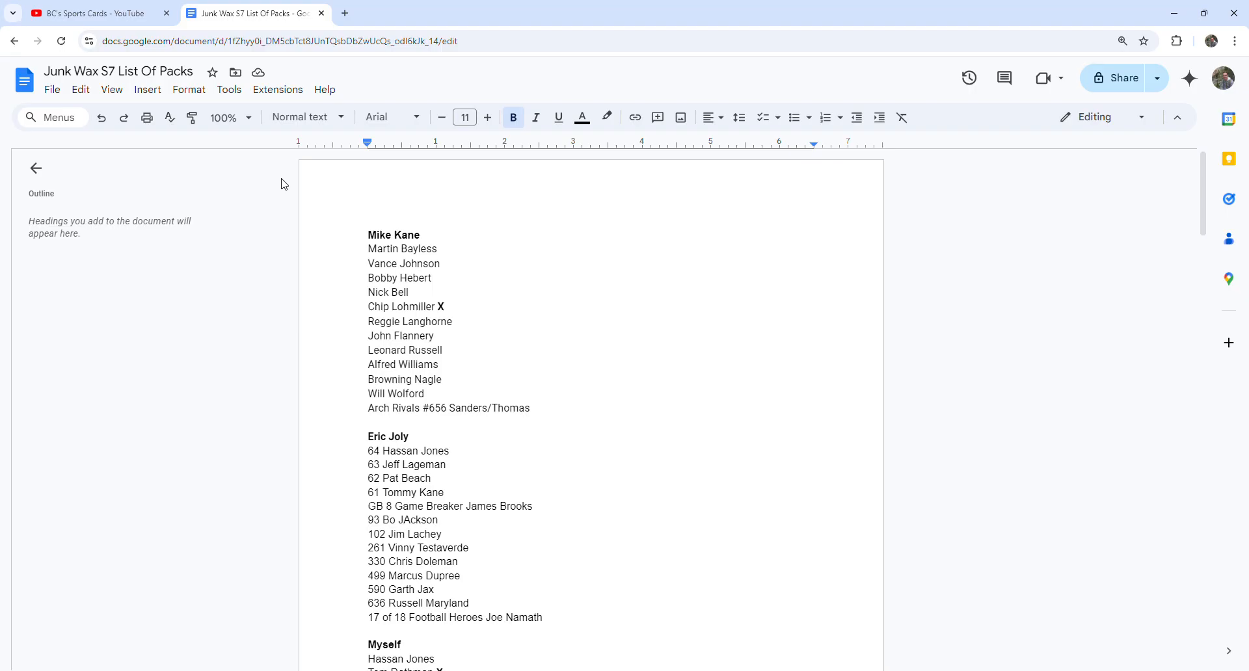